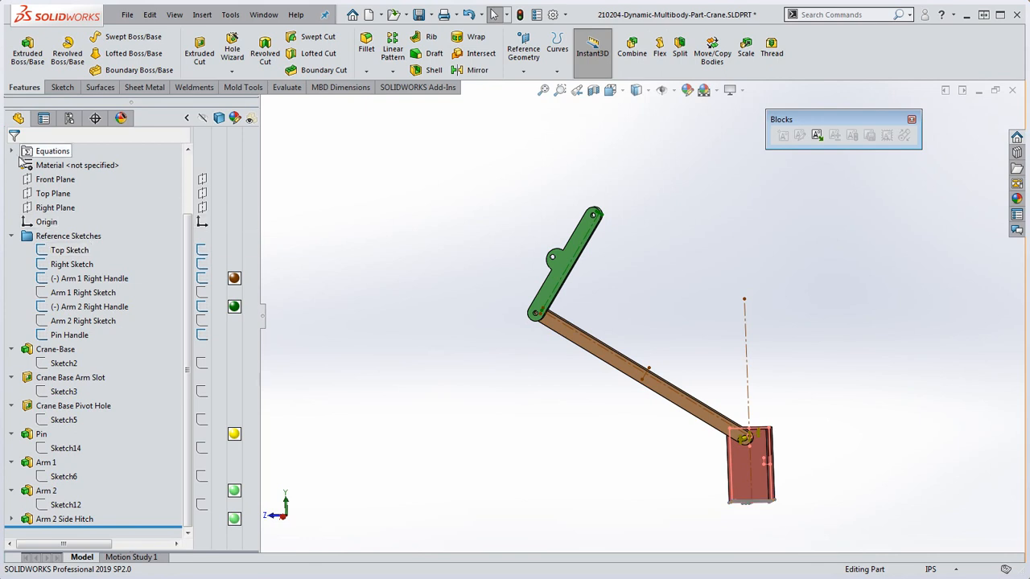
- Roll back to the Top Sketch, inspect its base rectangle layout fit to view, and exit
{"action": "left_click", "coordinate": [67, 235]}
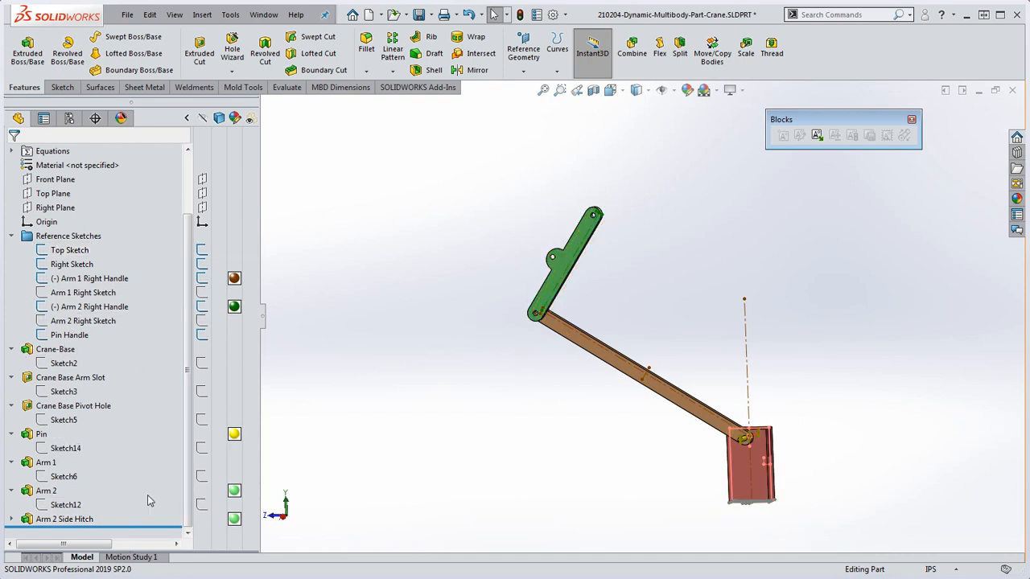
{"action": "mouse_move", "coordinate": [429, 379]}
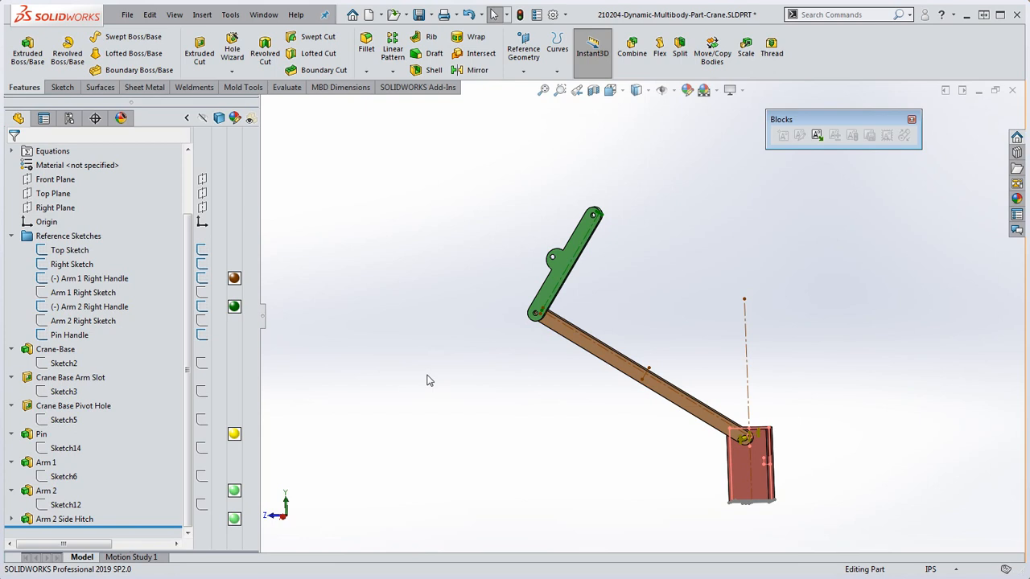
{"action": "mouse_move", "coordinate": [34, 277]}
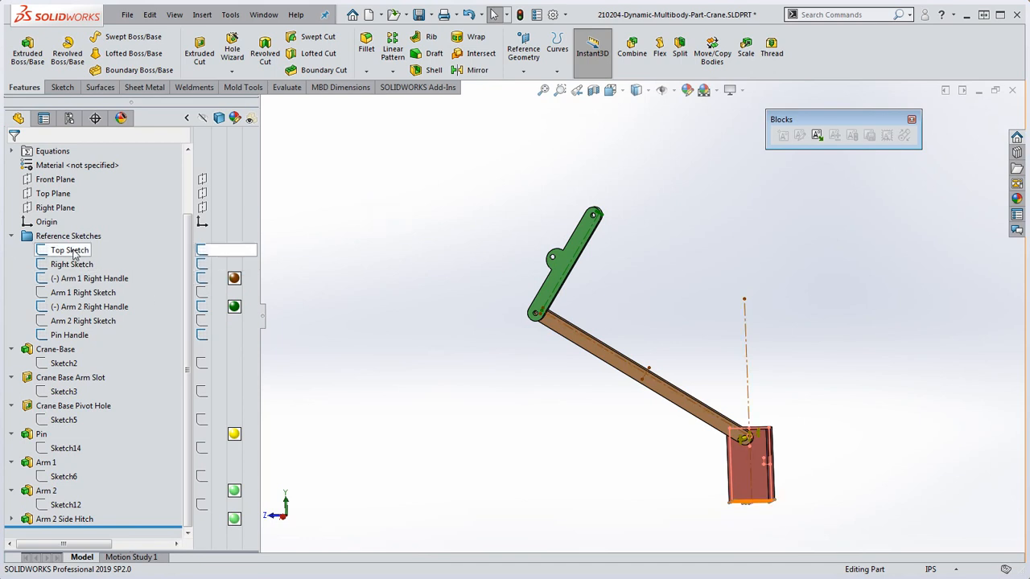
{"action": "right_click", "coordinate": [71, 264]}
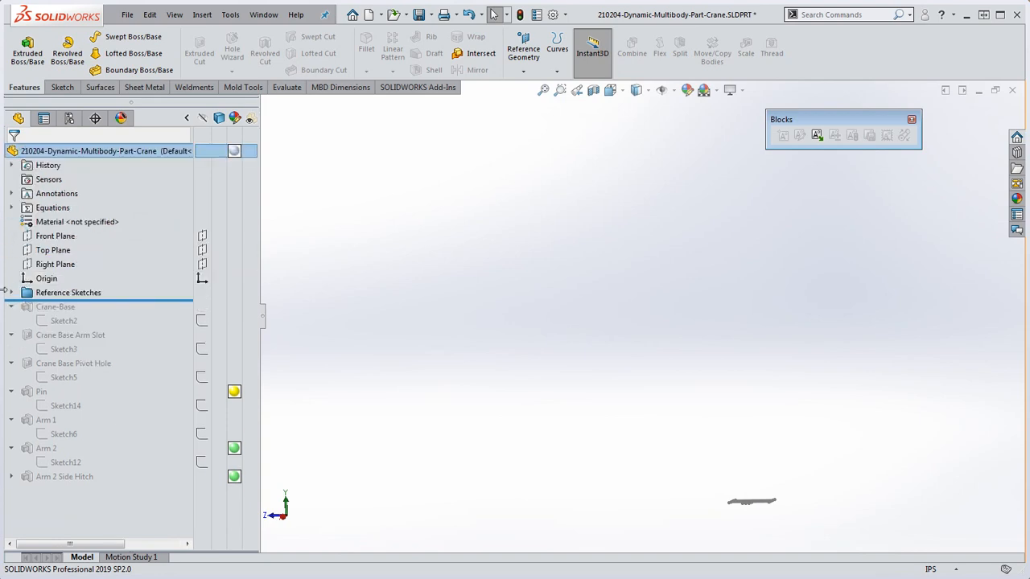
{"action": "left_click", "coordinate": [11, 293]}
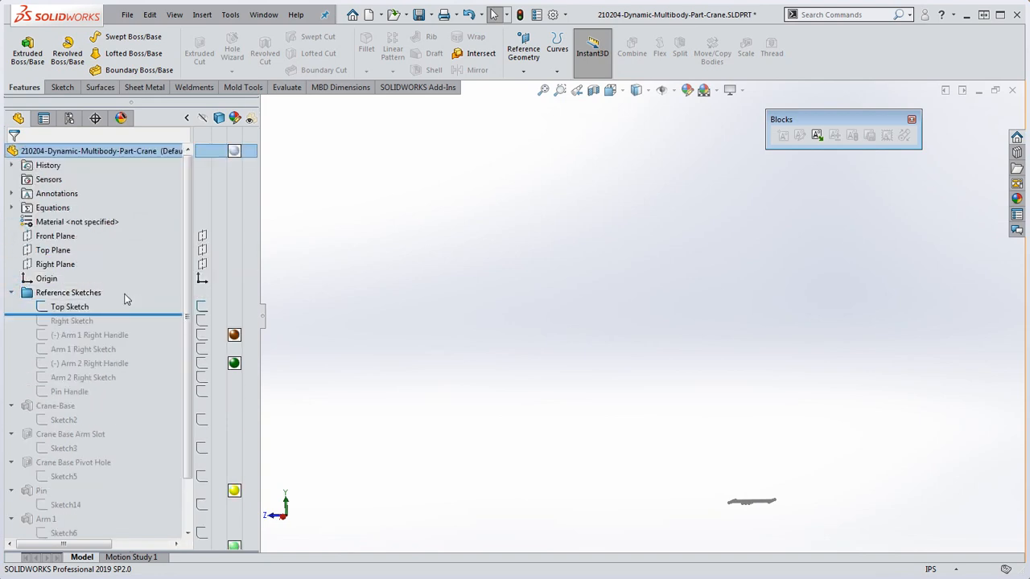
{"action": "mouse_move", "coordinate": [157, 322]}
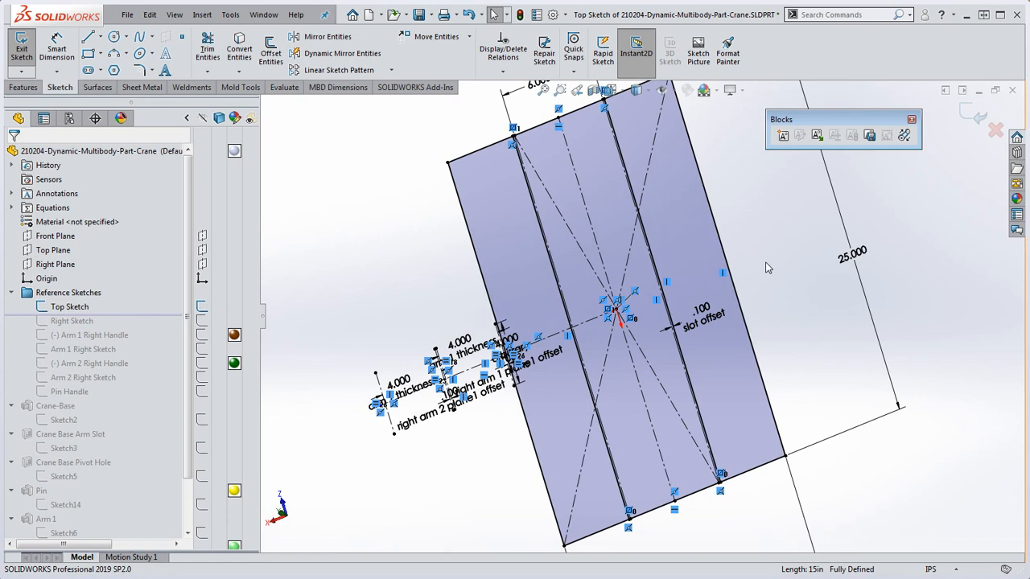
{"action": "mouse_move", "coordinate": [755, 266]}
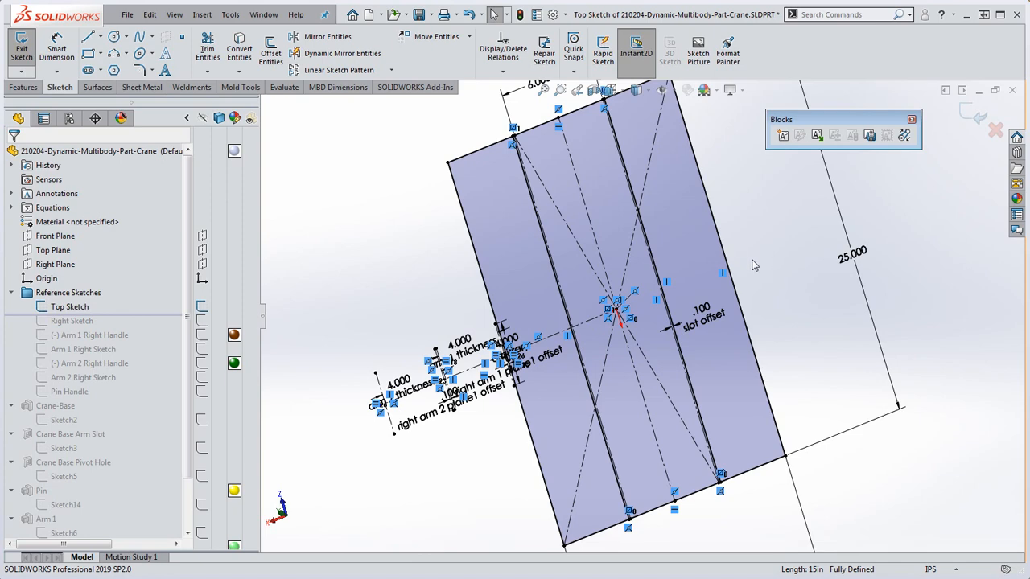
{"action": "left_click", "coordinate": [438, 267]}
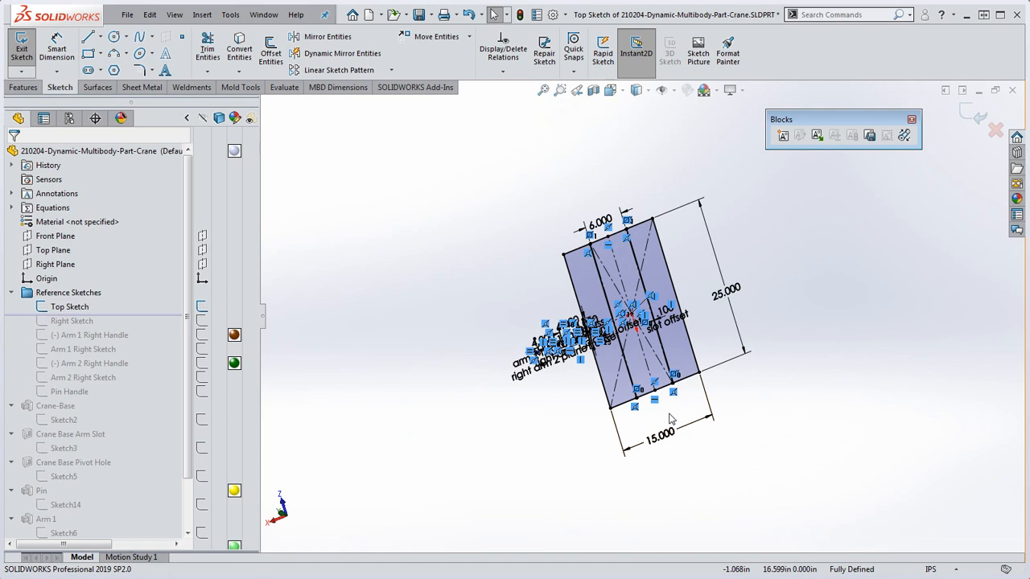
{"action": "left_click", "coordinate": [544, 48]}
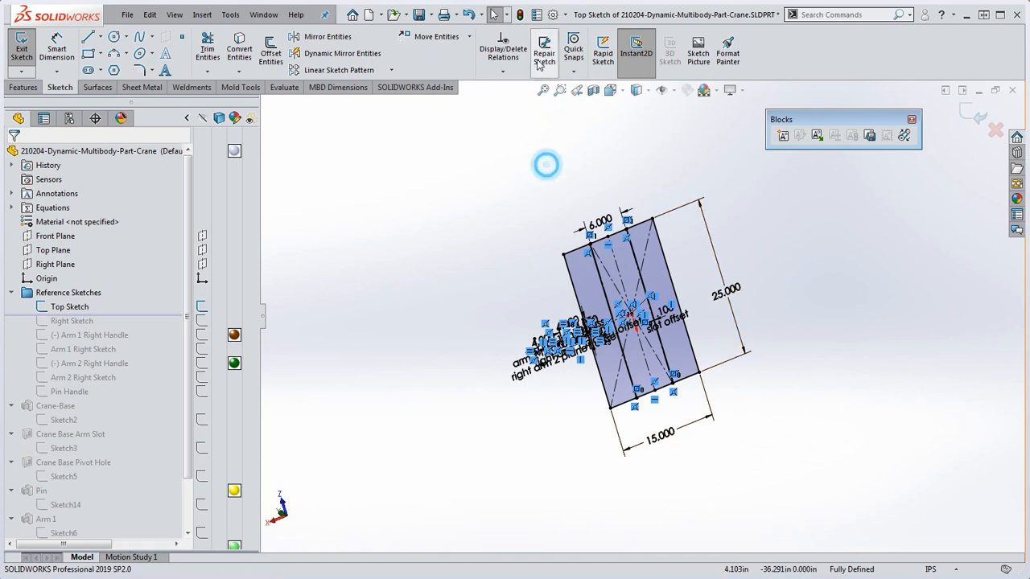
{"action": "left_click", "coordinate": [23, 49]}
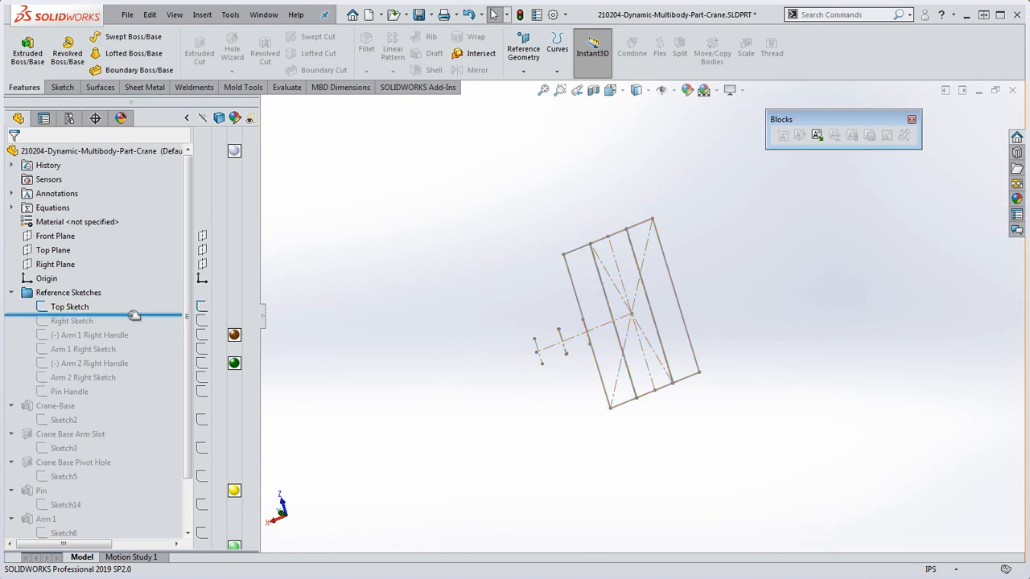
- Roll forward to include the Right Sketch and orbit to see it standing above the Top Sketch
{"action": "left_click", "coordinate": [71, 321]}
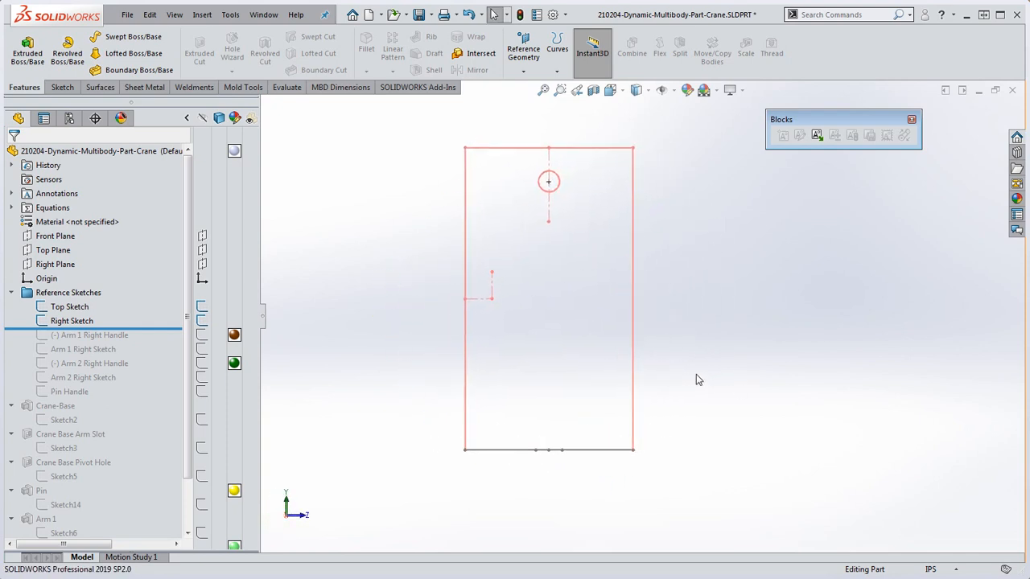
{"action": "mouse_move", "coordinate": [627, 245]}
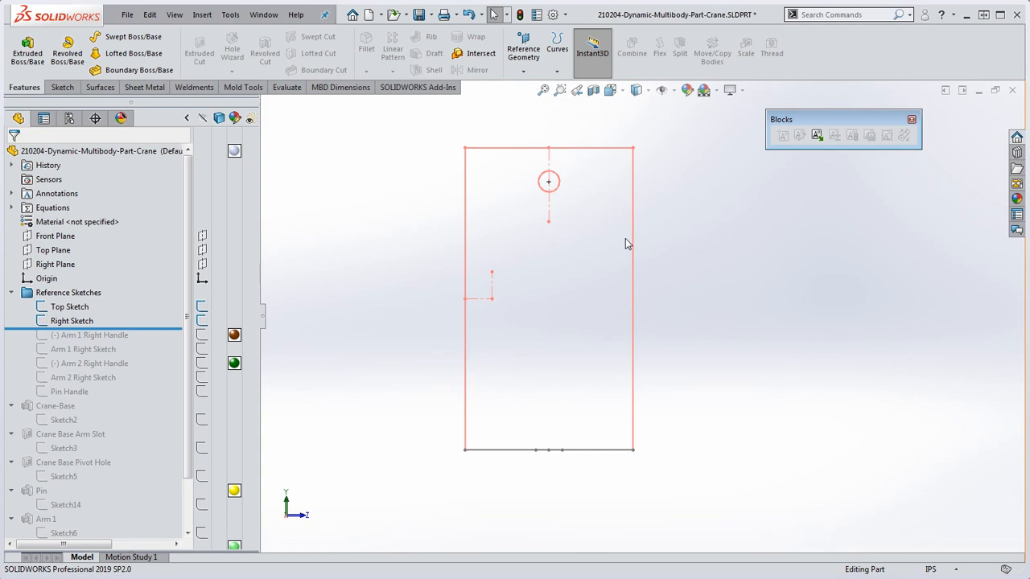
{"action": "mouse_move", "coordinate": [711, 254]}
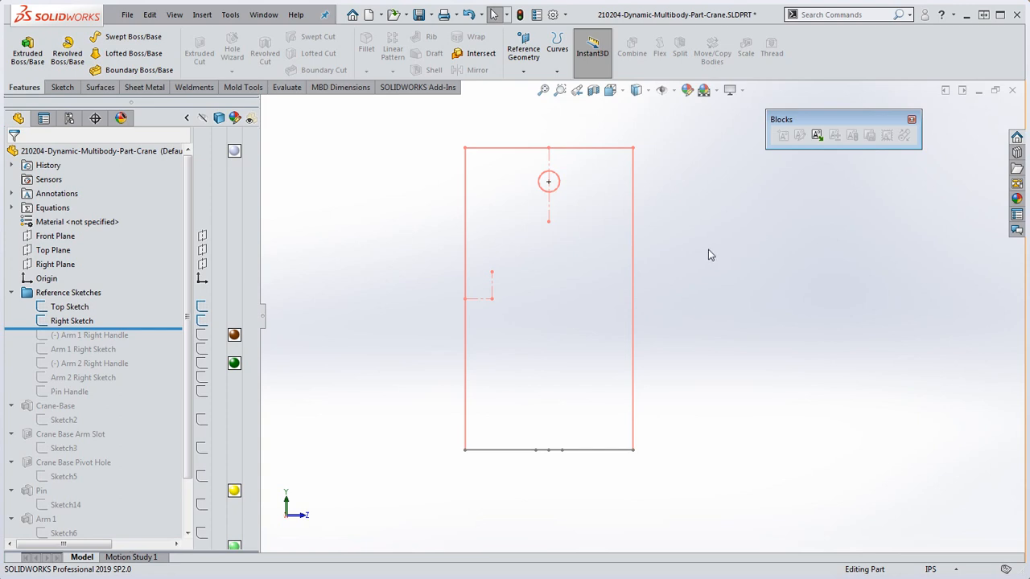
{"action": "left_click_drag", "start_coordinate": [712, 254], "coordinate": [708, 301]}
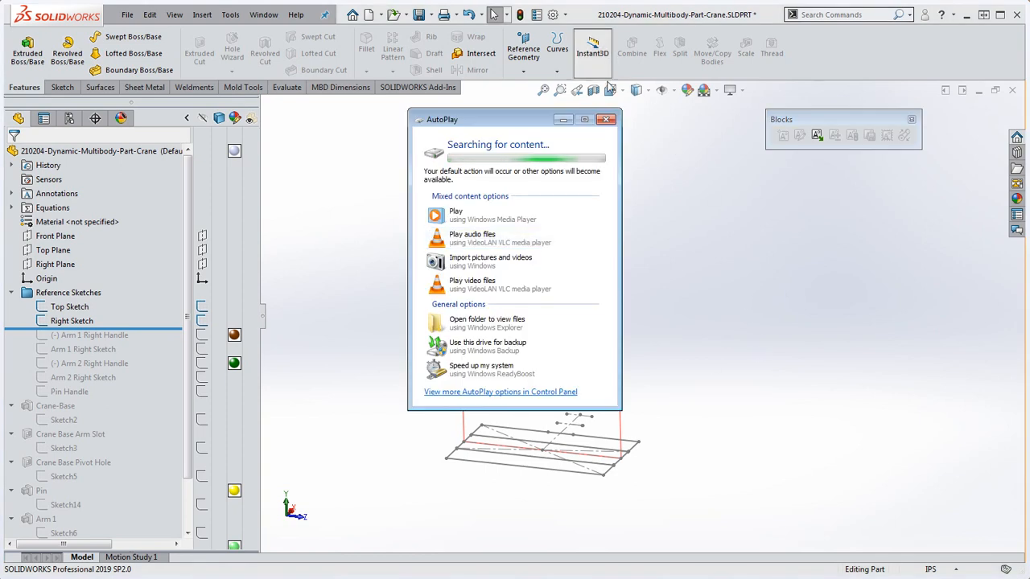
{"action": "left_click", "coordinate": [605, 119]}
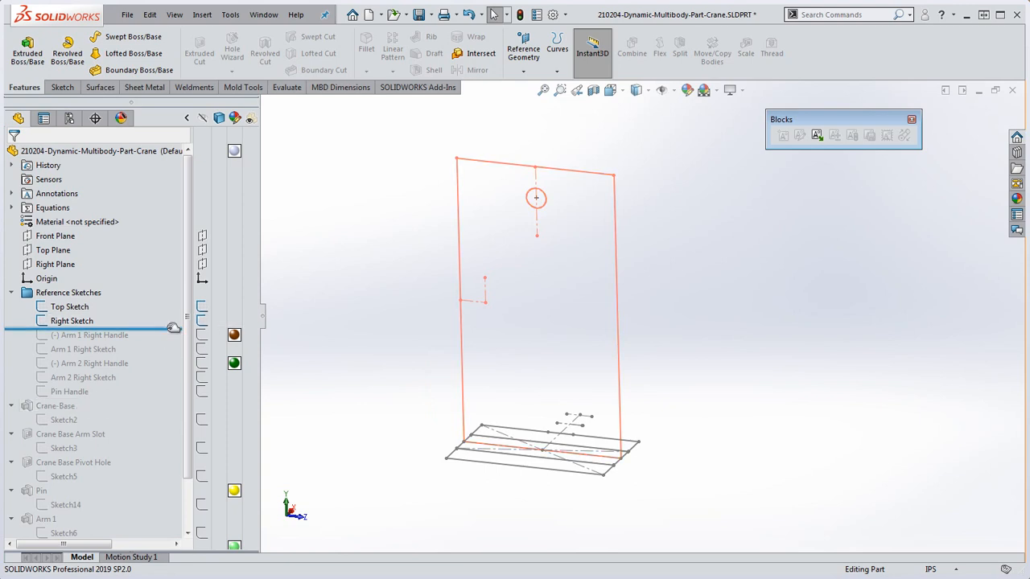
- Roll forward to the Arm 1 Right Handle and set its line to 170.752 long at 60.26°
{"action": "left_click", "coordinate": [90, 334]}
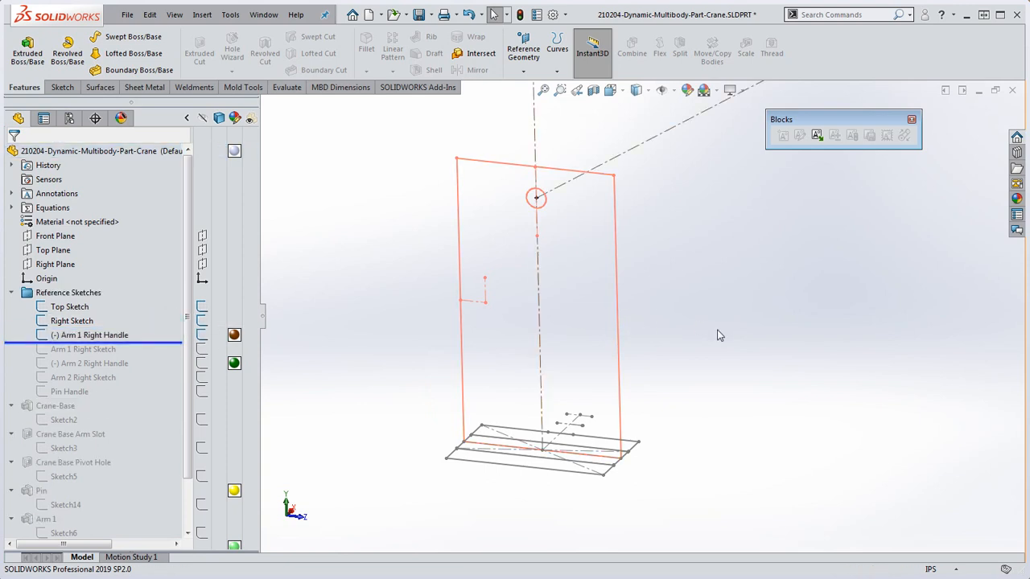
{"action": "left_click_drag", "start_coordinate": [535, 306], "coordinate": [721, 322]}
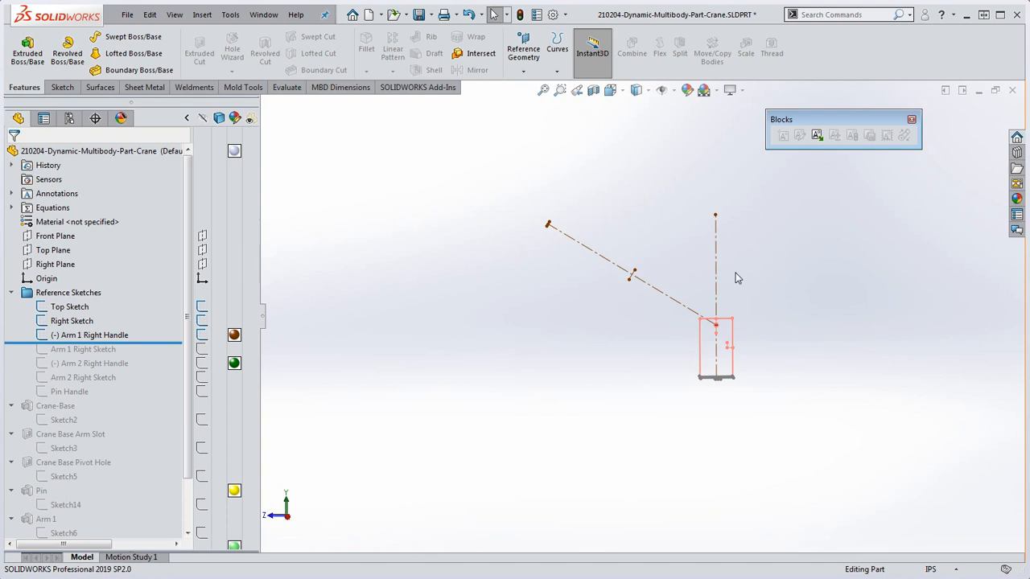
{"action": "mouse_move", "coordinate": [143, 232]}
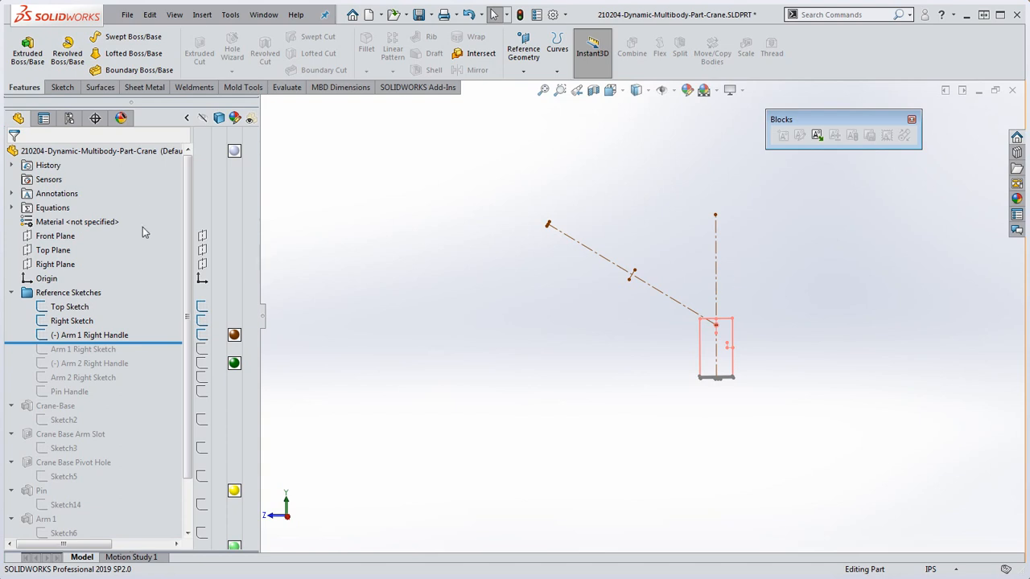
{"action": "left_click", "coordinate": [71, 305]}
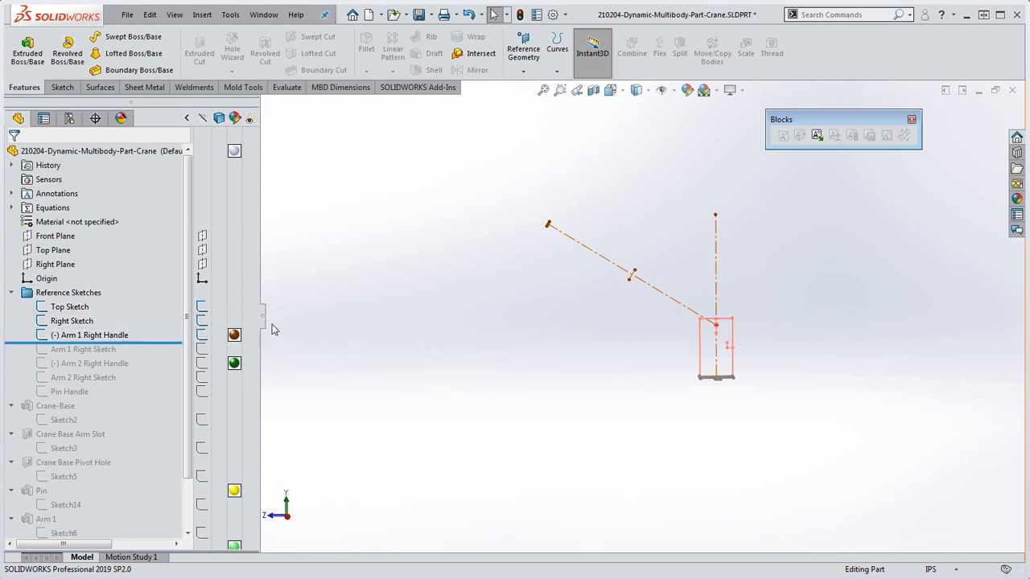
{"action": "left_click", "coordinate": [90, 335]}
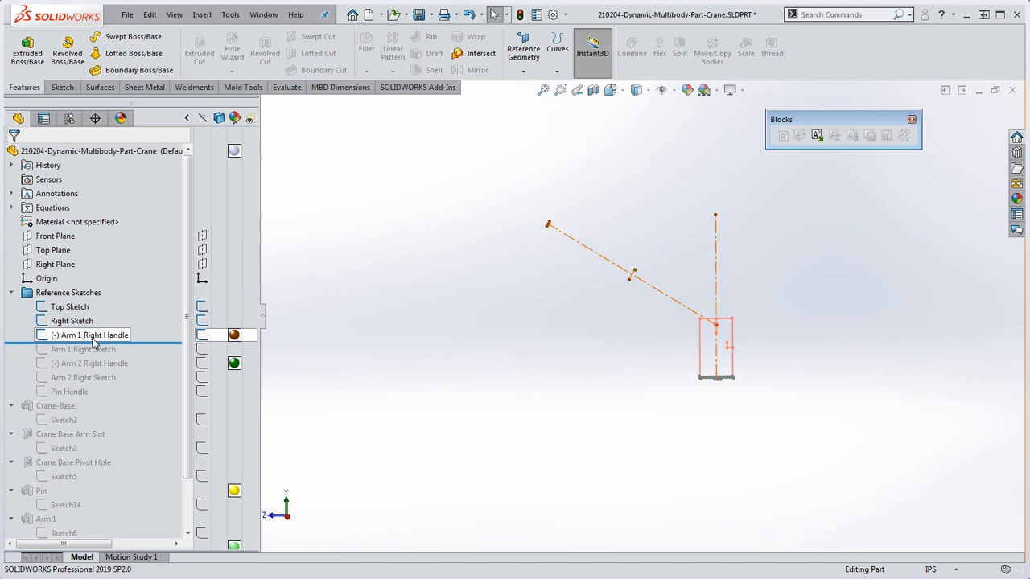
{"action": "mouse_move", "coordinate": [103, 340]}
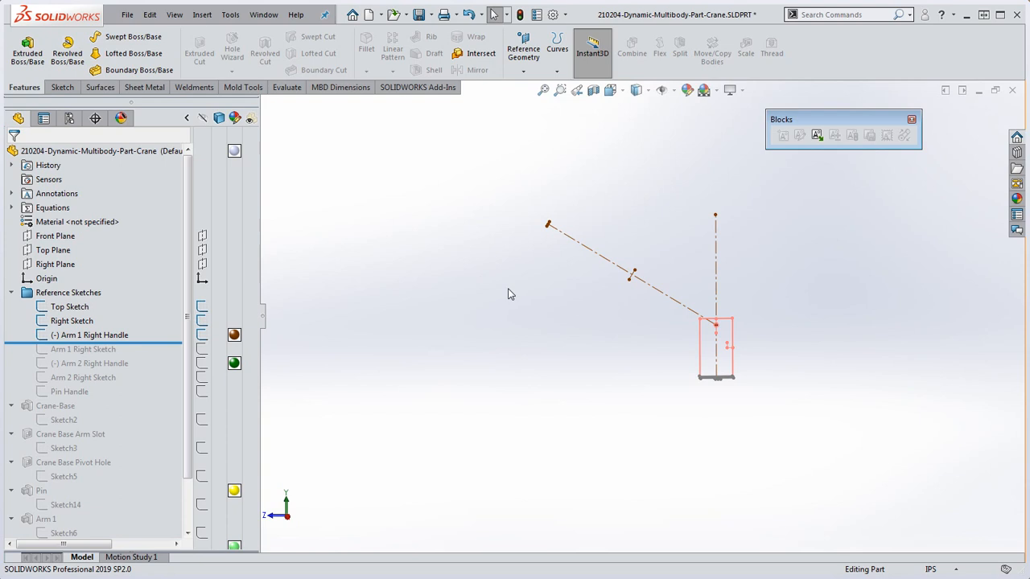
{"action": "mouse_move", "coordinate": [533, 335]}
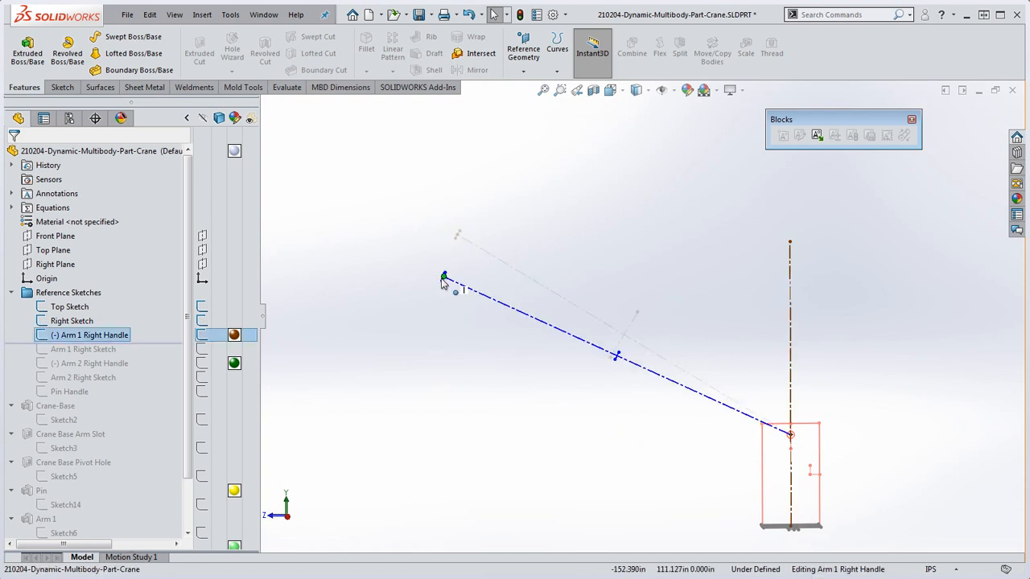
{"action": "left_click", "coordinate": [679, 314]}
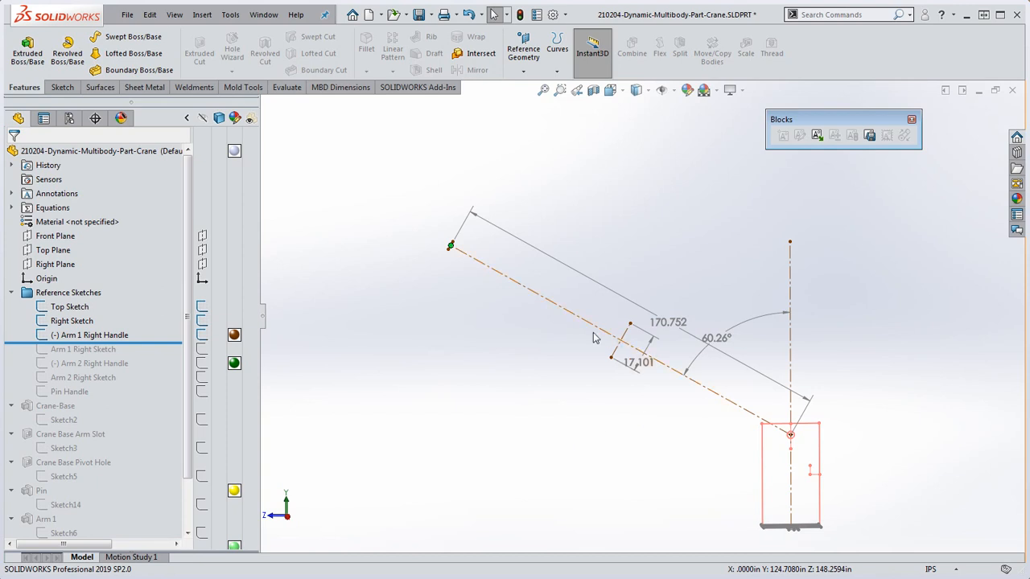
{"action": "mouse_move", "coordinate": [484, 293]}
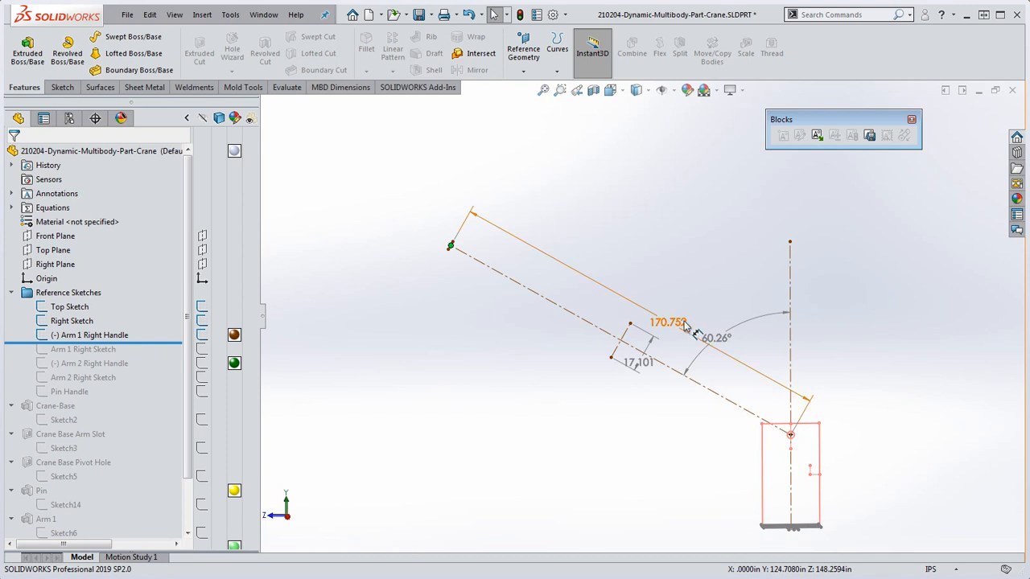
{"action": "mouse_move", "coordinate": [701, 341]}
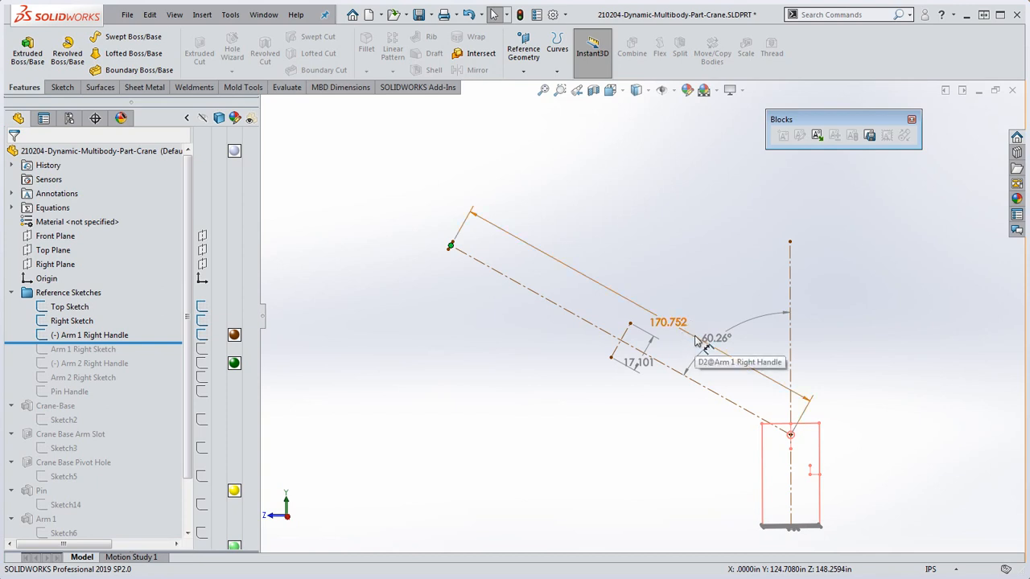
{"action": "mouse_move", "coordinate": [620, 272]}
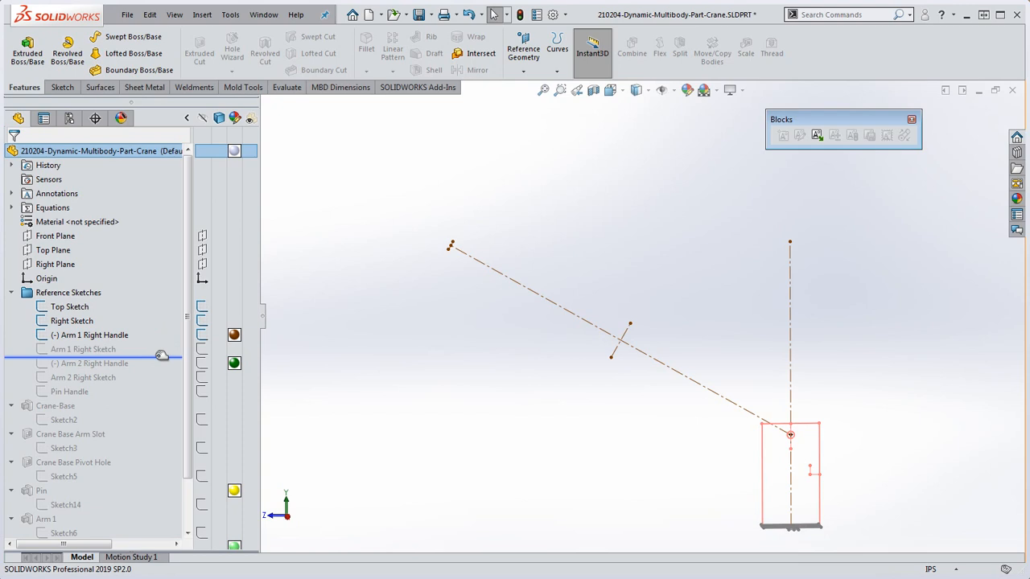
- Edit the Arm 1 Right Sketch slot, check its Ø3.000 end-hole dimension, and rebuild the arm
{"action": "left_click", "coordinate": [84, 348]}
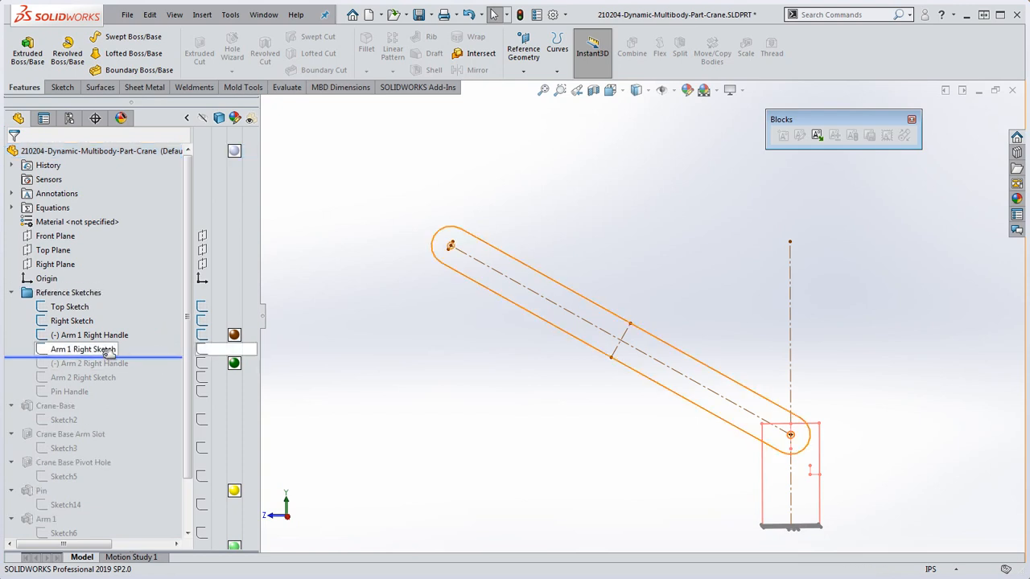
{"action": "right_click", "coordinate": [84, 348]}
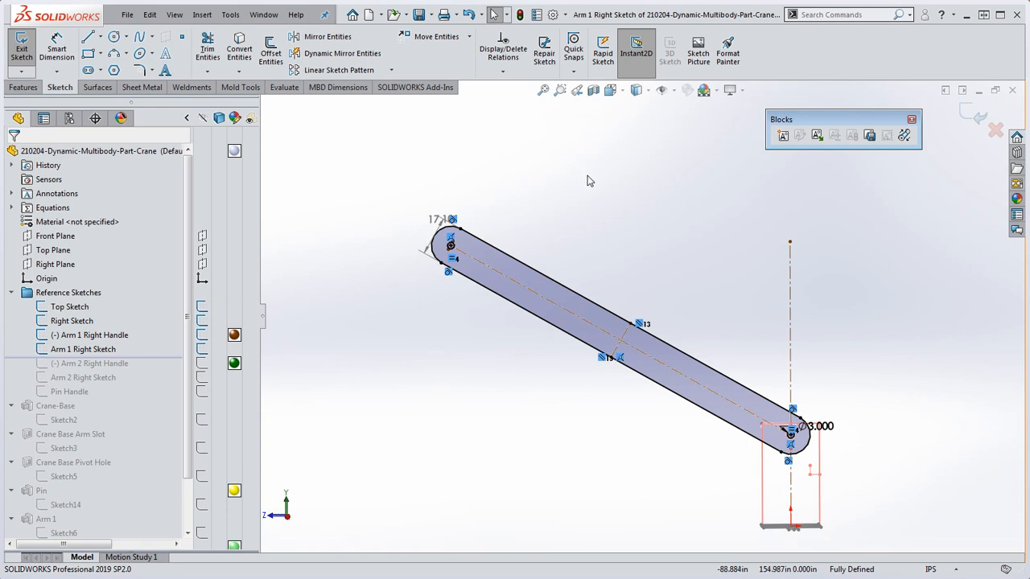
{"action": "mouse_move", "coordinate": [586, 181]}
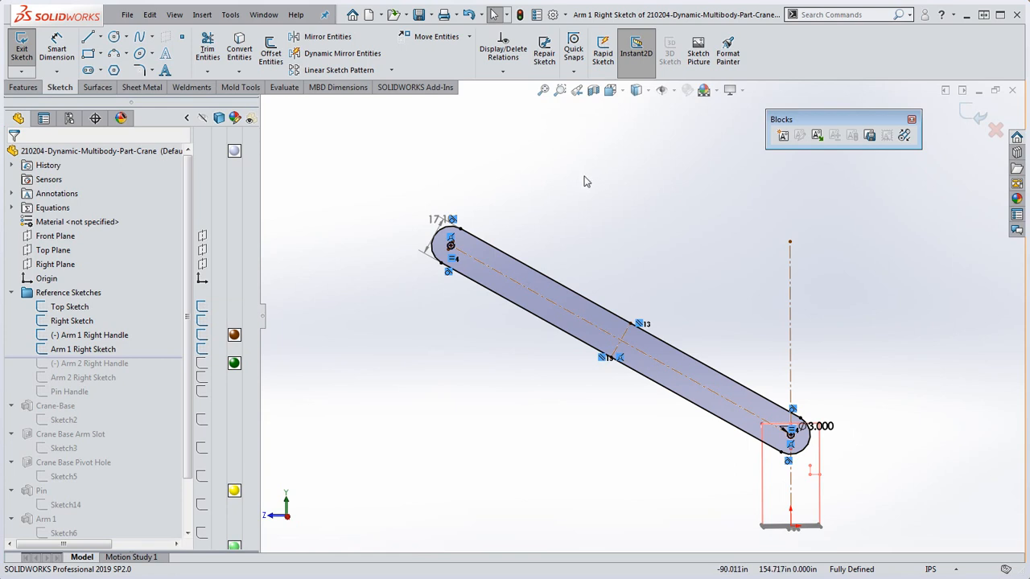
{"action": "mouse_move", "coordinate": [585, 182]}
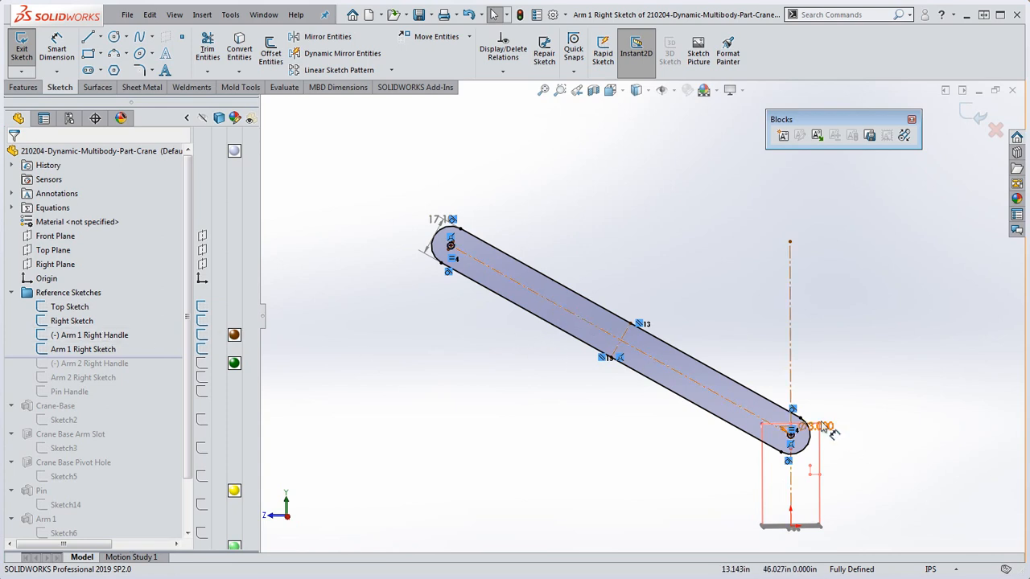
{"action": "left_click", "coordinate": [819, 424]}
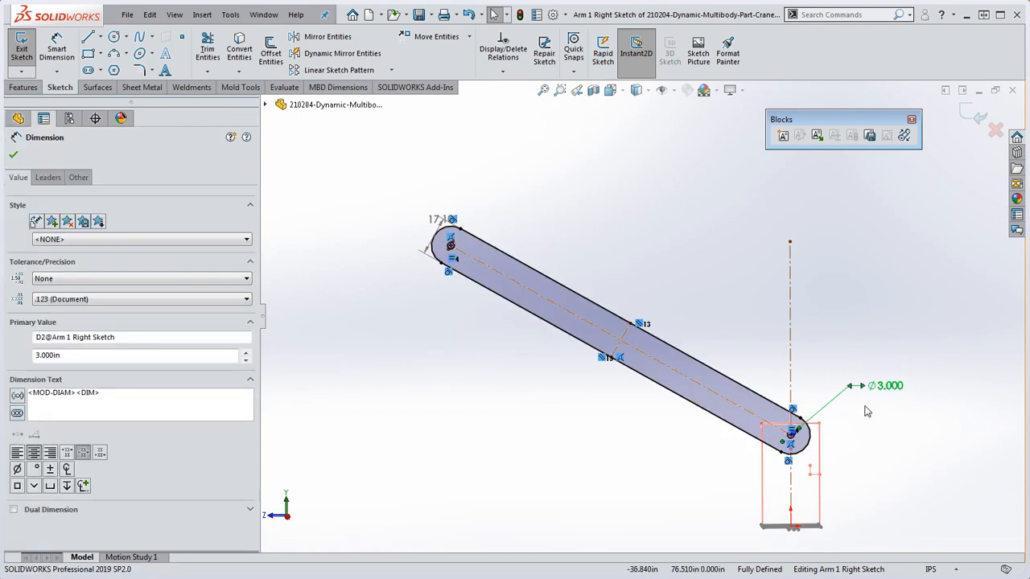
{"action": "mouse_move", "coordinate": [625, 290]}
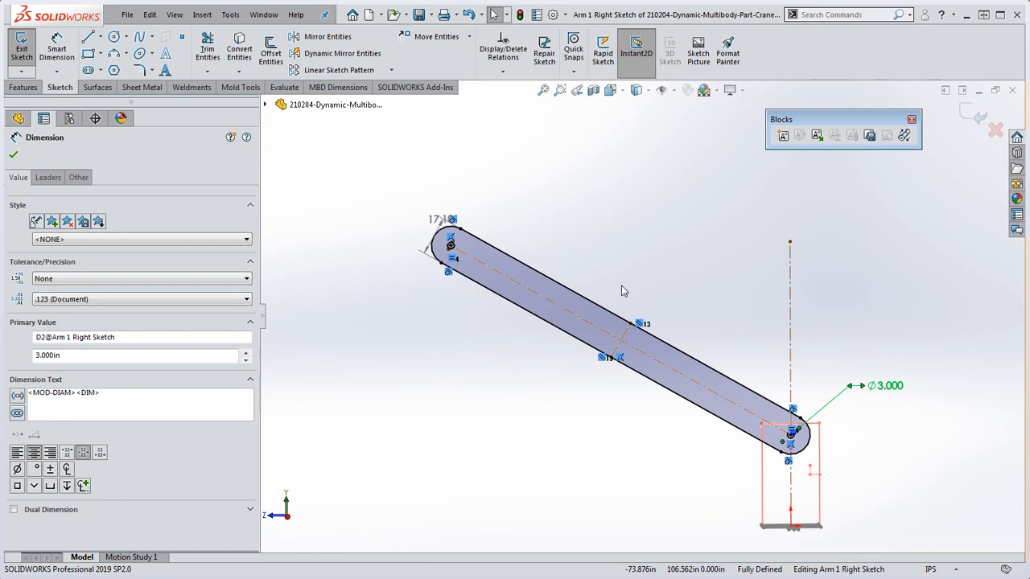
{"action": "mouse_move", "coordinate": [676, 264]}
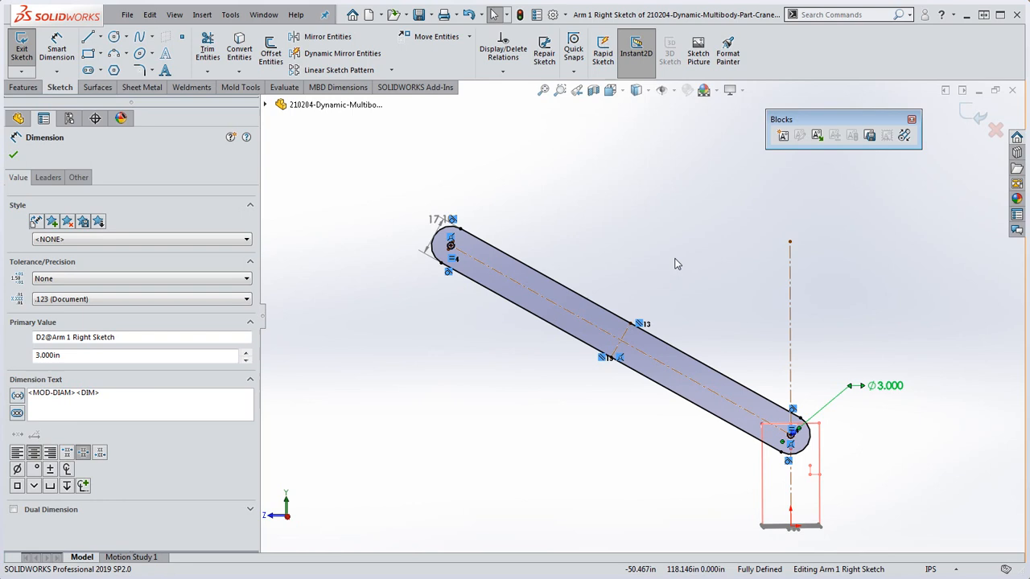
{"action": "left_click", "coordinate": [13, 154]}
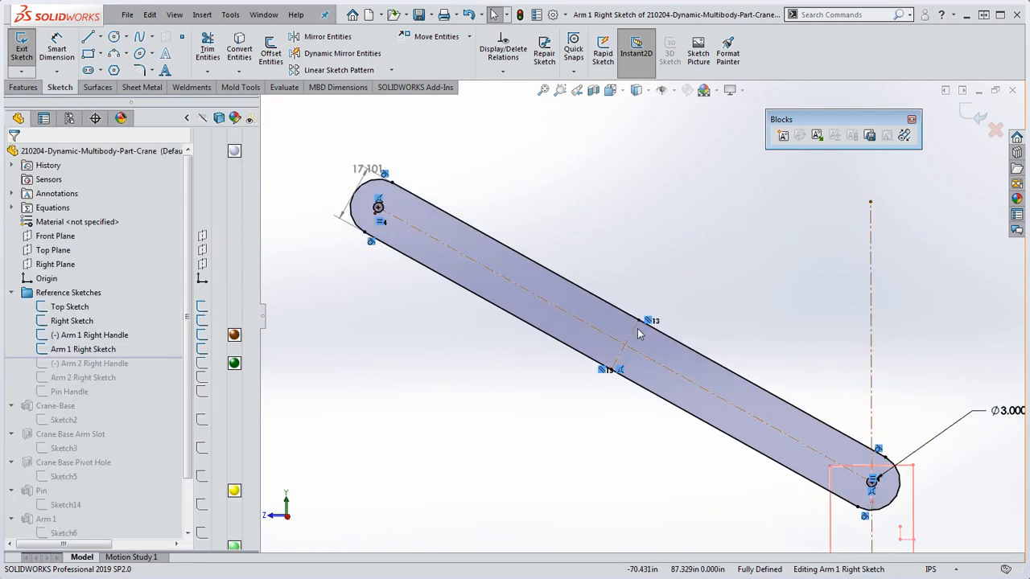
{"action": "mouse_move", "coordinate": [598, 298]}
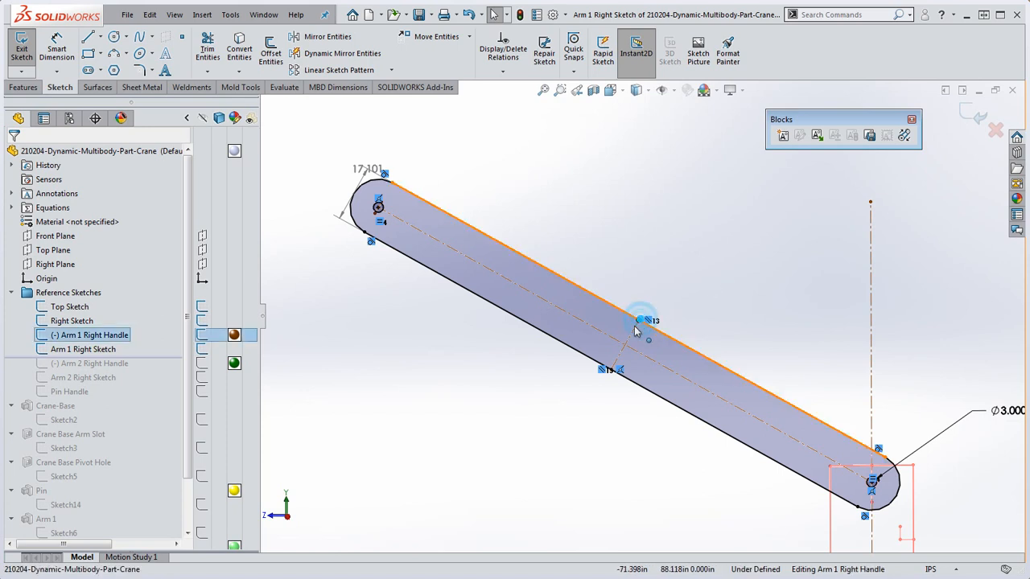
{"action": "left_click", "coordinate": [23, 46]}
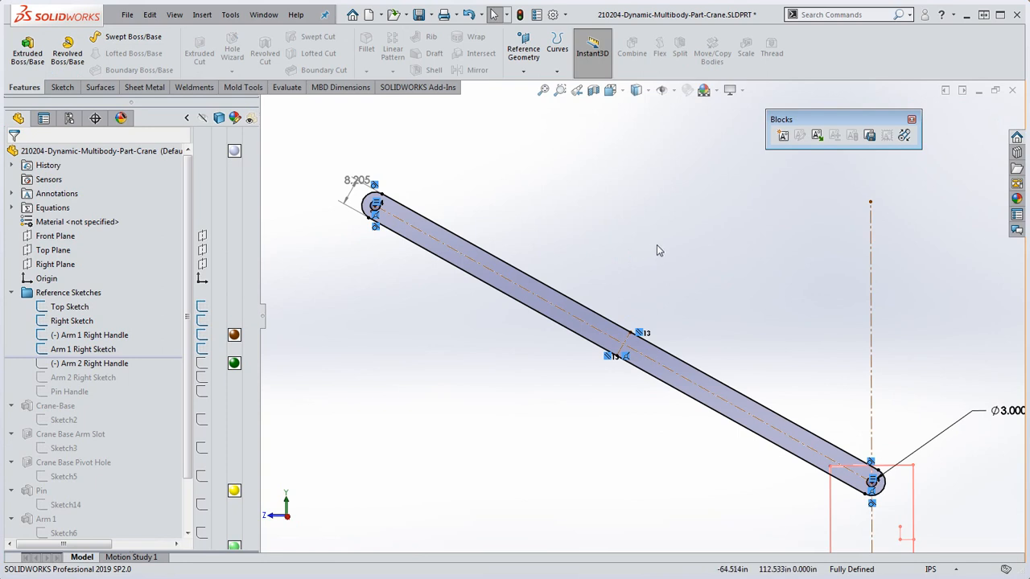
{"action": "mouse_move", "coordinate": [660, 251]}
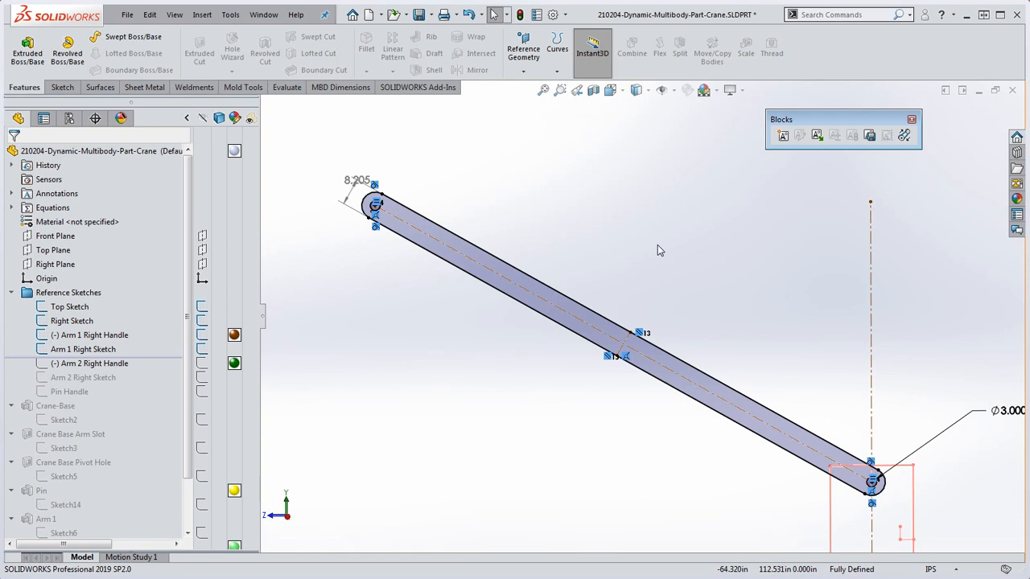
- Reopen the Arm 1 Right Sketch for editing again
{"action": "left_click", "coordinate": [561, 212]}
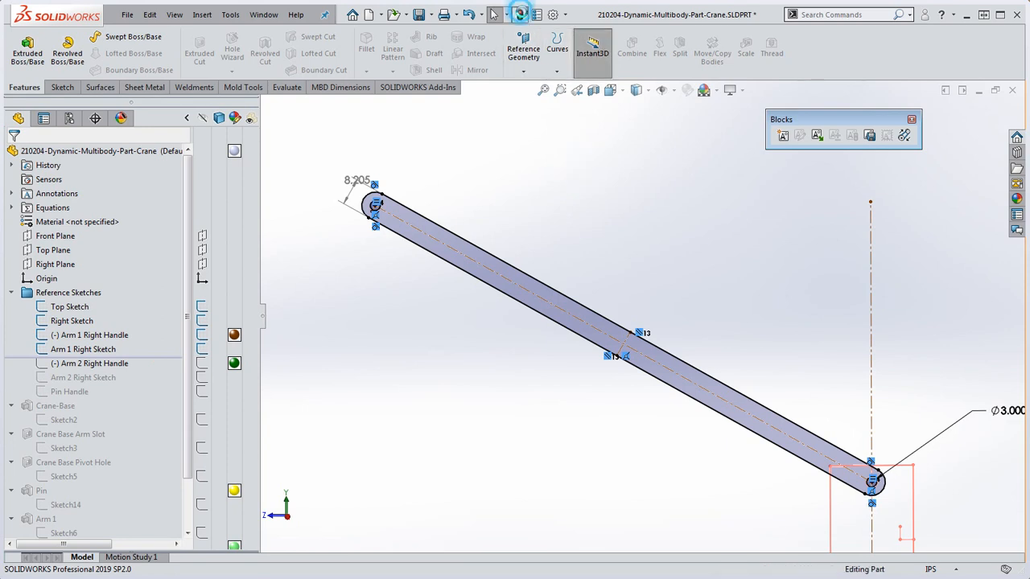
{"action": "left_click", "coordinate": [84, 348]}
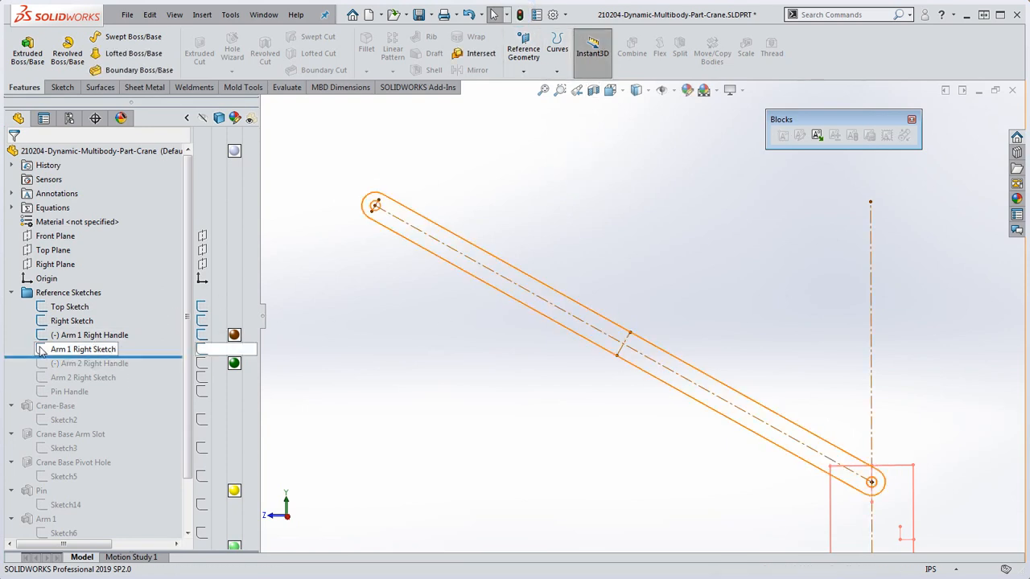
{"action": "right_click", "coordinate": [84, 347]}
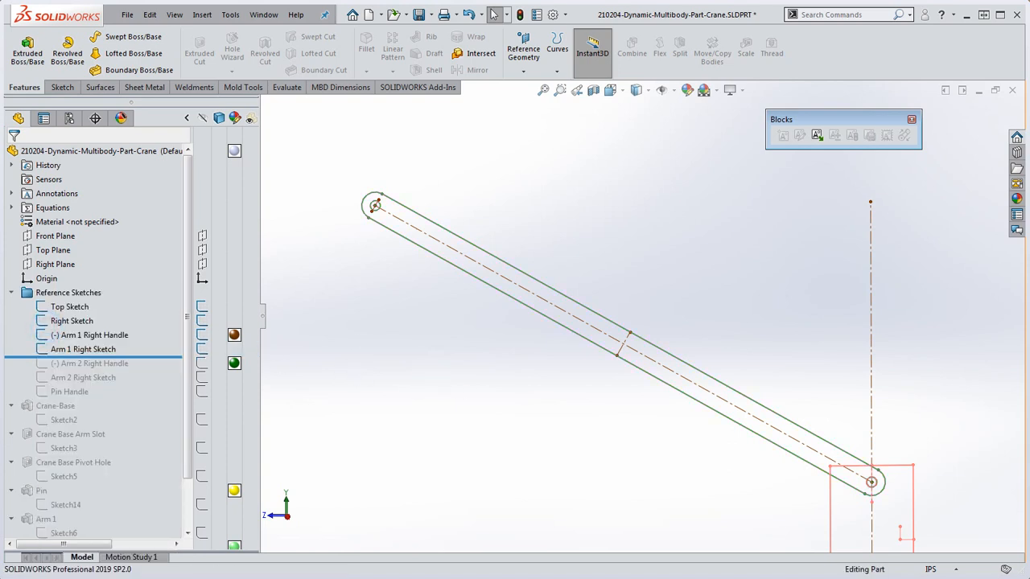
{"action": "right_click", "coordinate": [84, 347]}
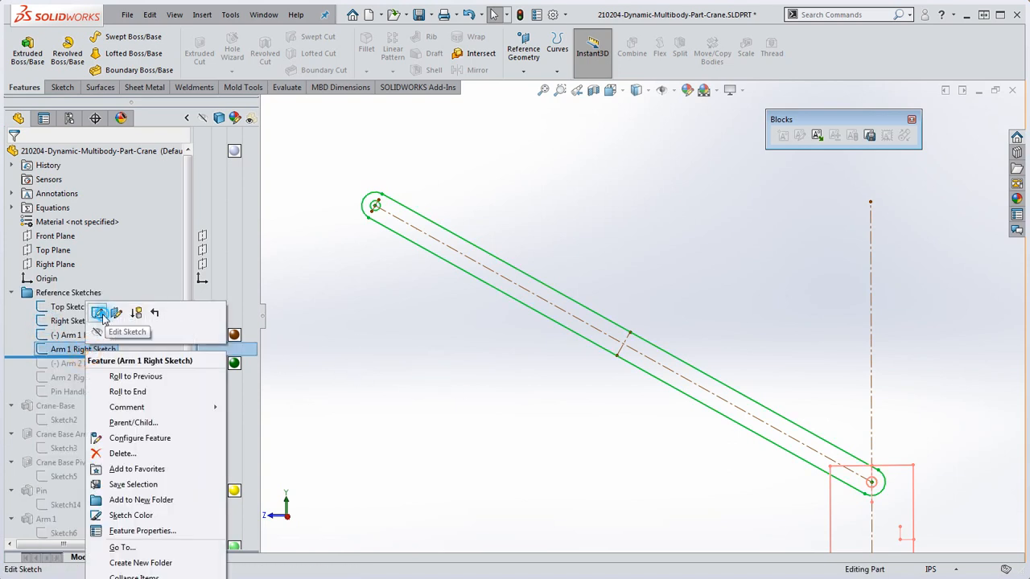
{"action": "left_click", "coordinate": [125, 331]}
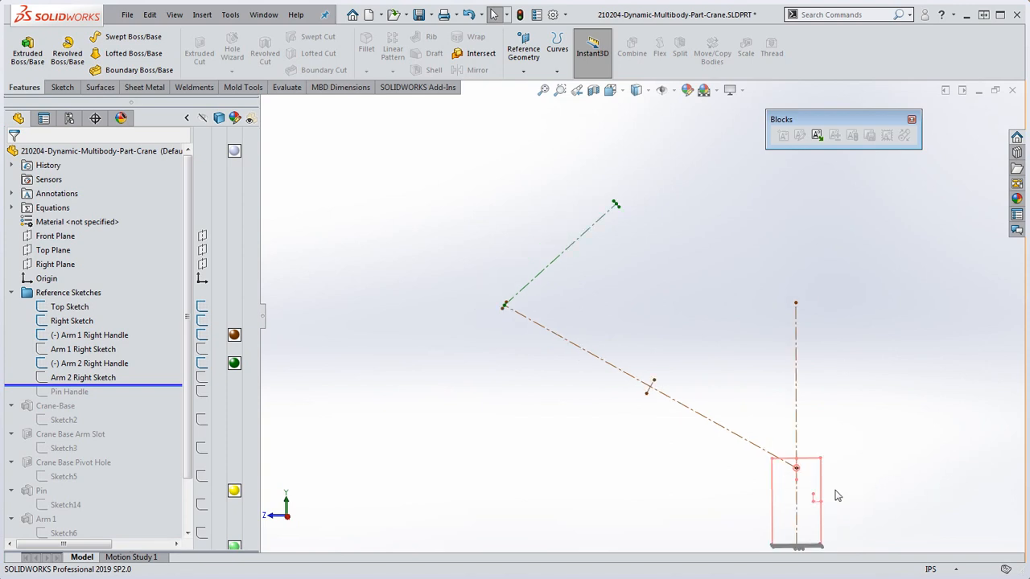
{"action": "mouse_move", "coordinate": [631, 225]}
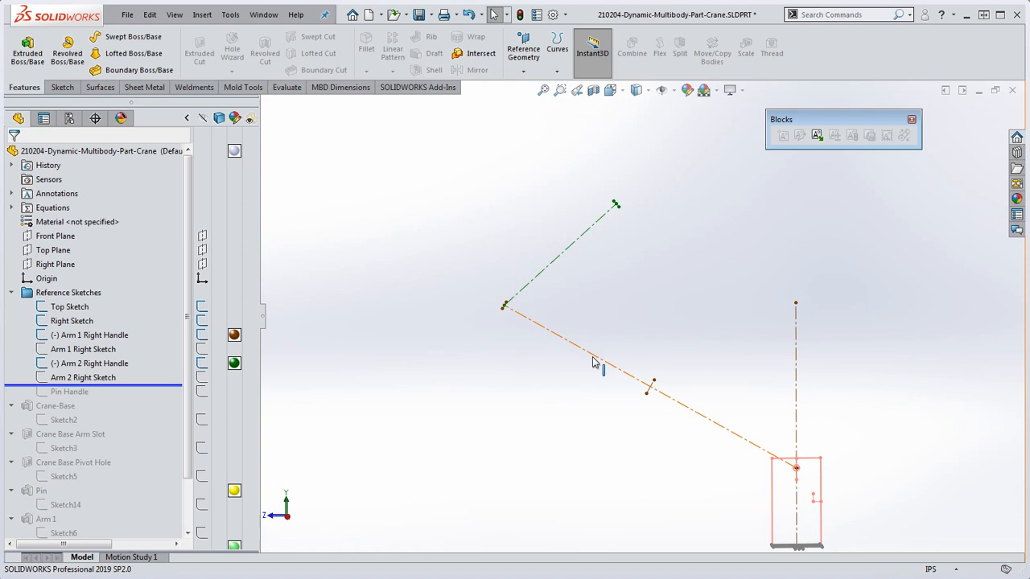
{"action": "mouse_move", "coordinate": [564, 248]}
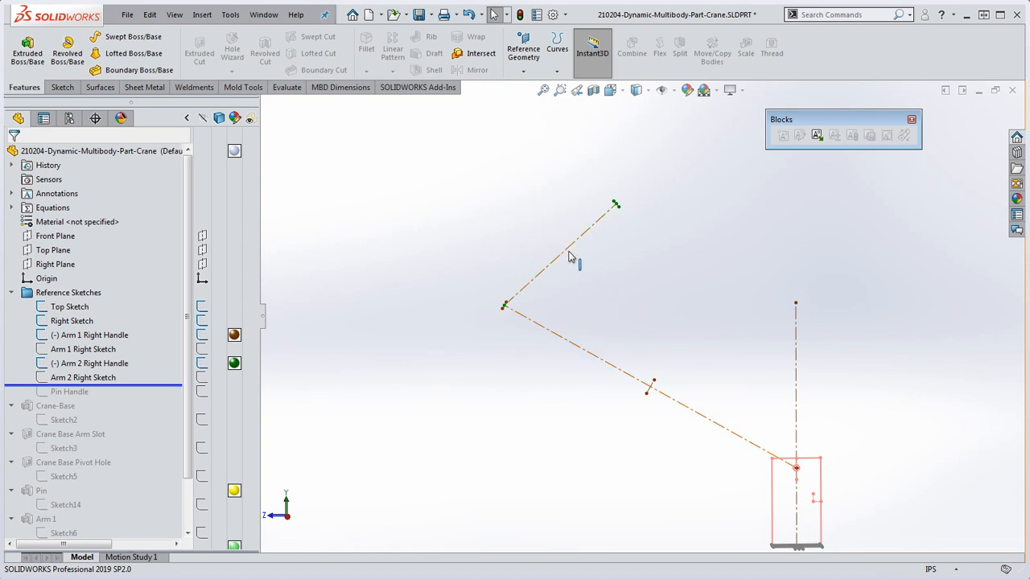
- Roll forward past the Arm 2 Right Sketch so the second arm's reference line appears
{"action": "left_click", "coordinate": [83, 348]}
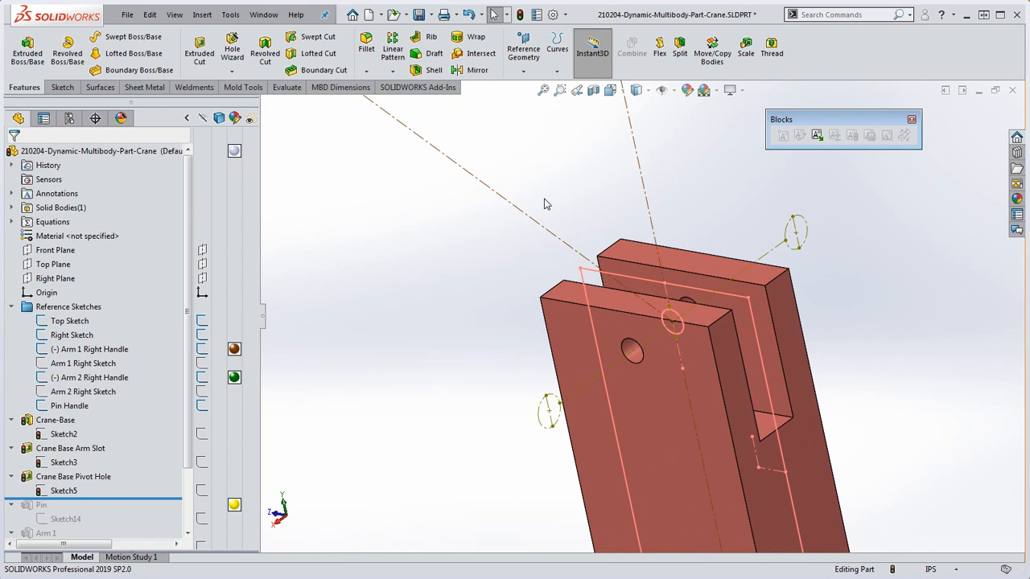
{"action": "mouse_move", "coordinate": [507, 243]}
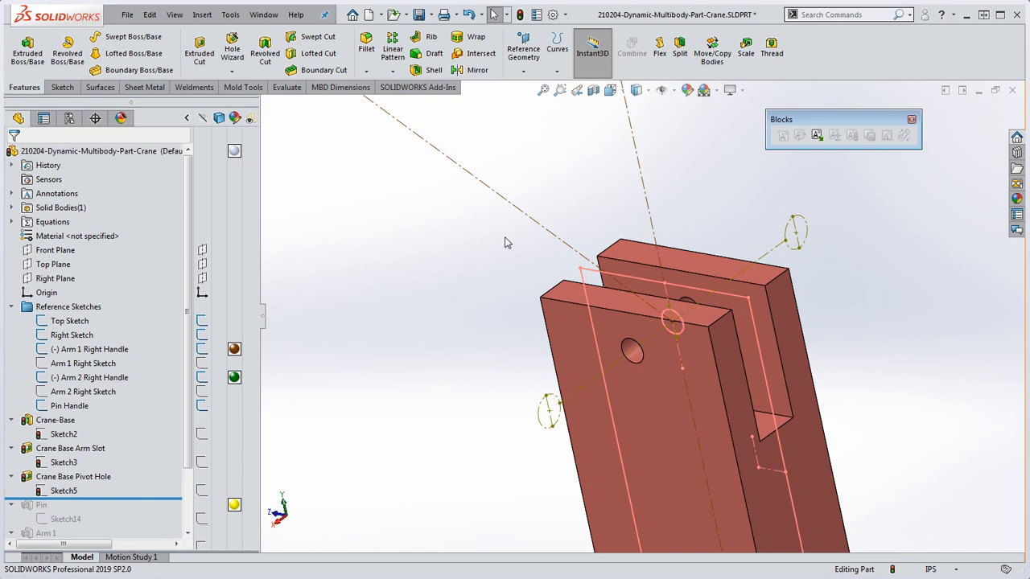
- Roll forward past the Pin feature so the yellow pin passes through the base's pivot hole
{"action": "scroll", "scroll_direction": "down", "scroll_amount": 3}
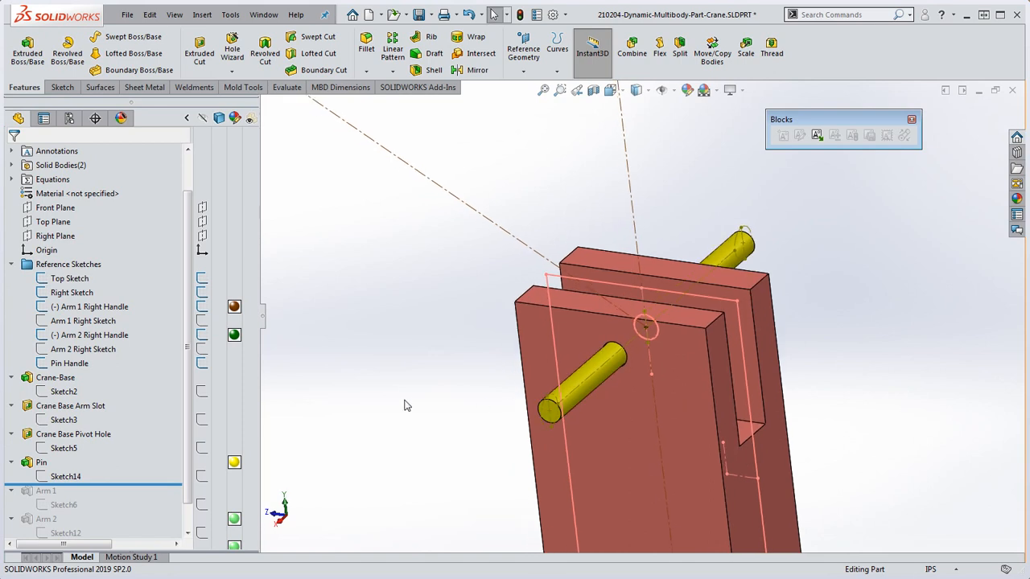
{"action": "scroll", "scroll_direction": "down", "scroll_amount": 3}
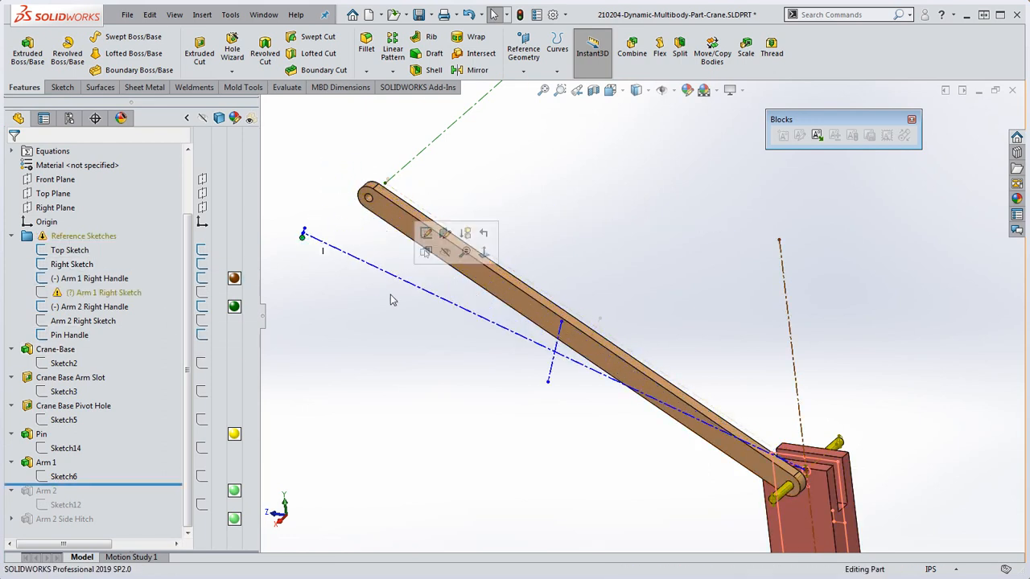
- Edit the Arm 1 Right Sketch, snap its loose point onto the arm edge until fully defined, and rebuild
{"action": "left_click", "coordinate": [624, 225]}
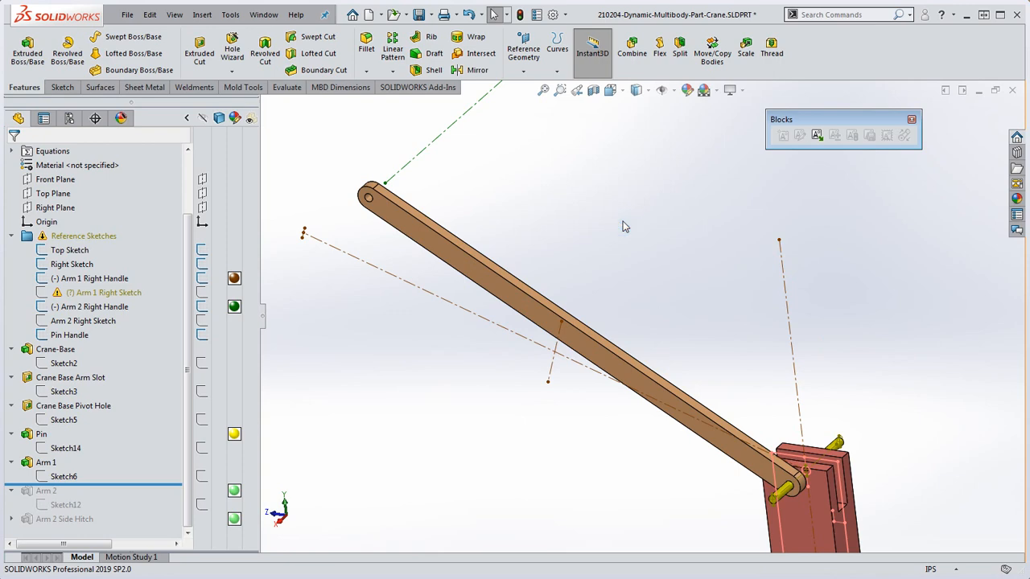
{"action": "mouse_move", "coordinate": [105, 293]}
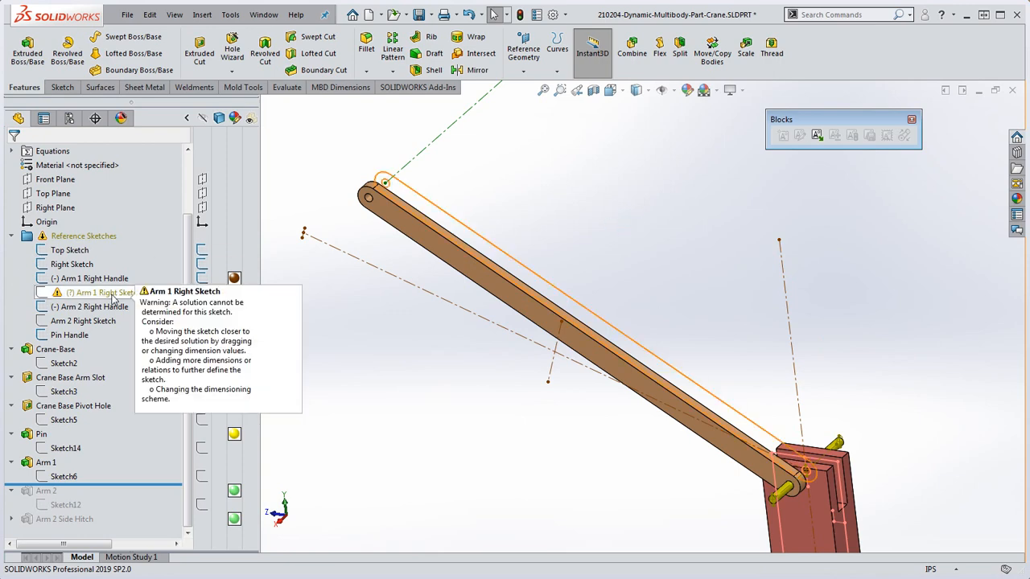
{"action": "right_click", "coordinate": [103, 293]}
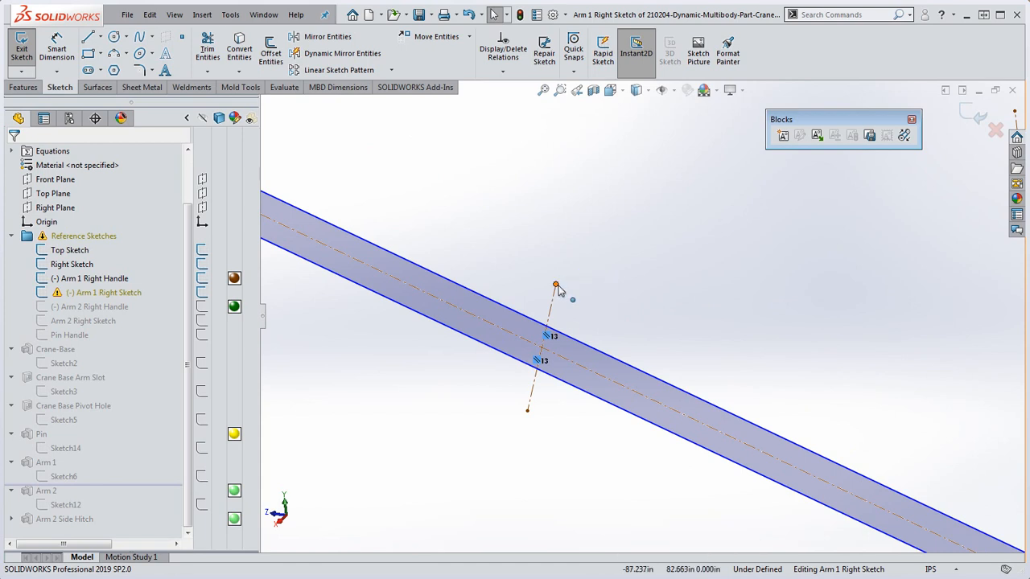
{"action": "left_click", "coordinate": [555, 286]}
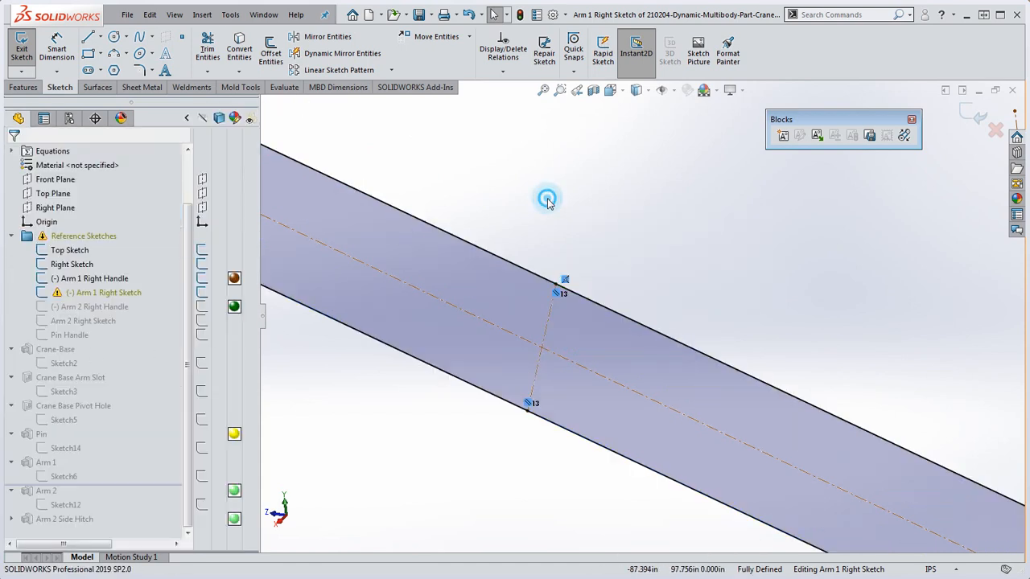
{"action": "left_click", "coordinate": [21, 48]}
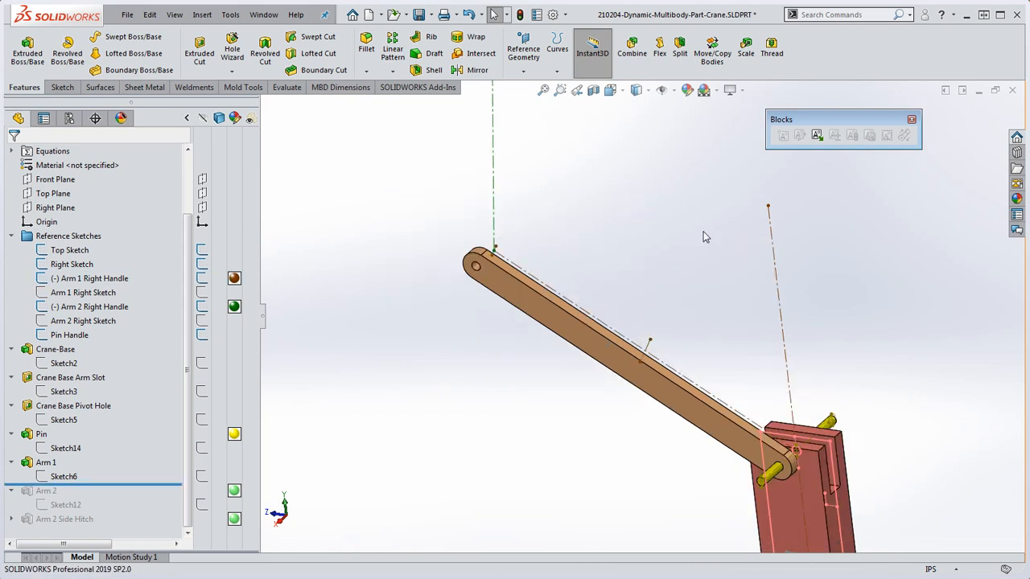
{"action": "mouse_move", "coordinate": [683, 264]}
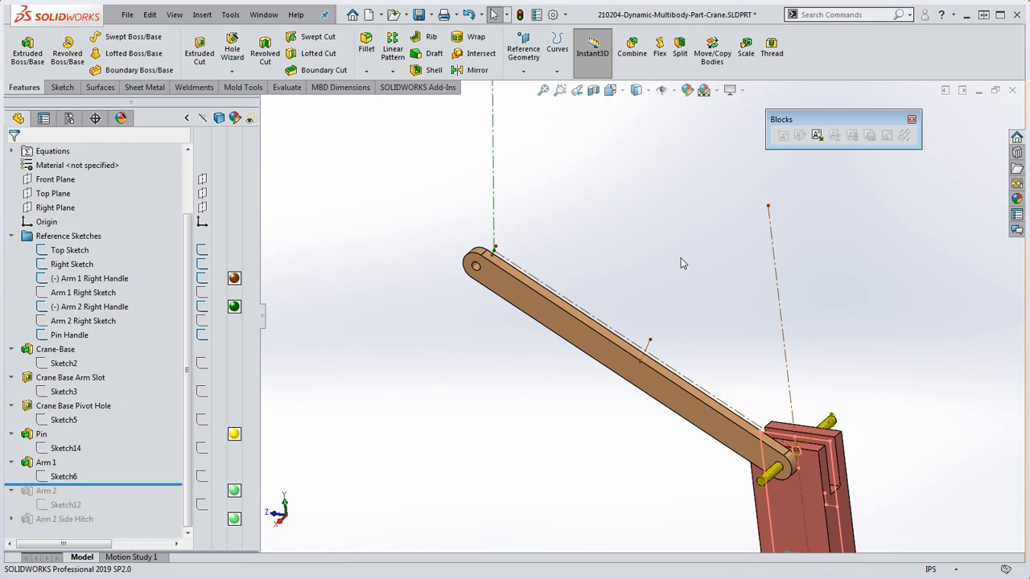
- Make the Arm 1 Right Handle length driving, set it to 120, and rebuild the arm
{"action": "left_click", "coordinate": [93, 278]}
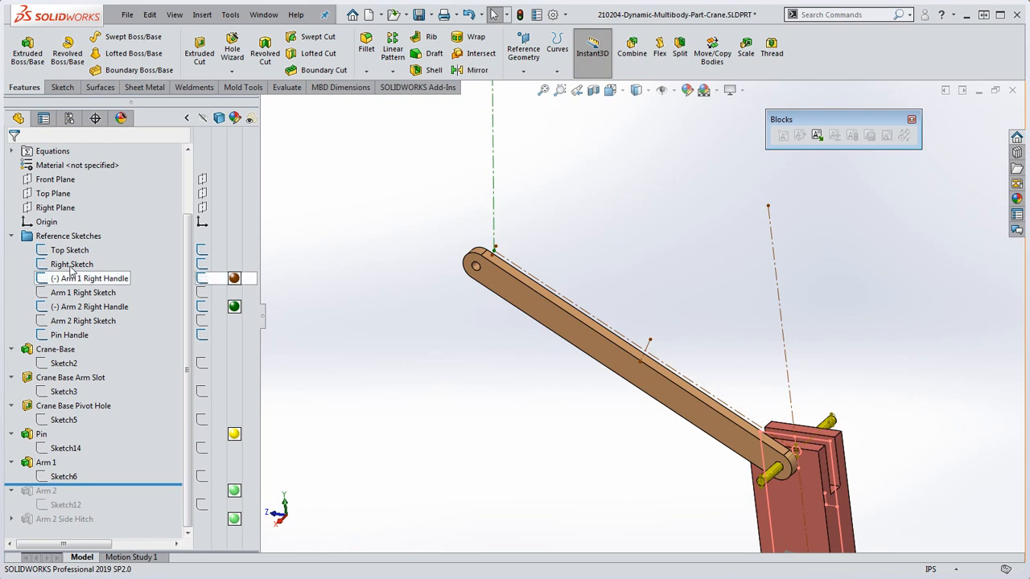
{"action": "right_click", "coordinate": [95, 277]}
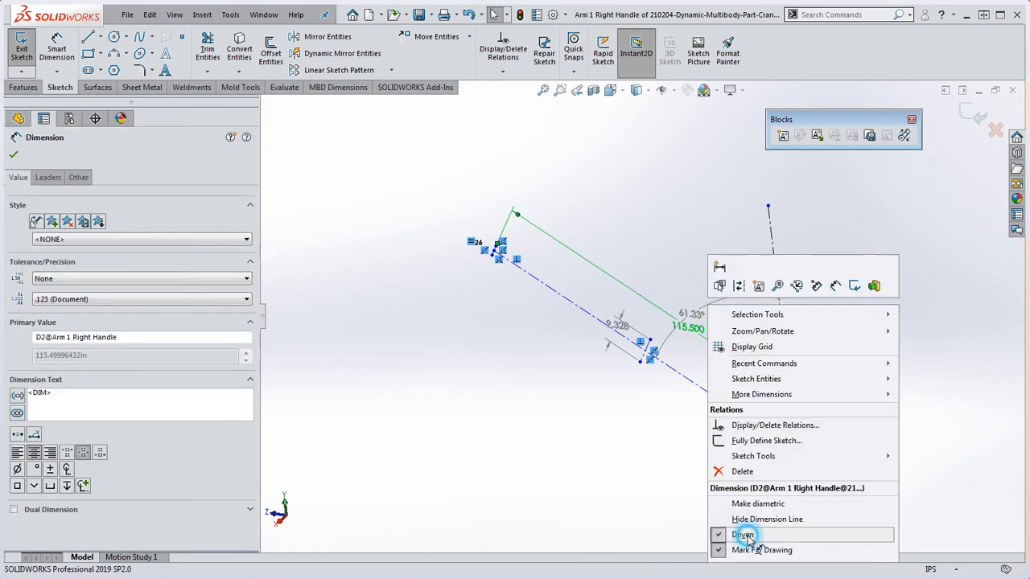
{"action": "left_click", "coordinate": [743, 535]}
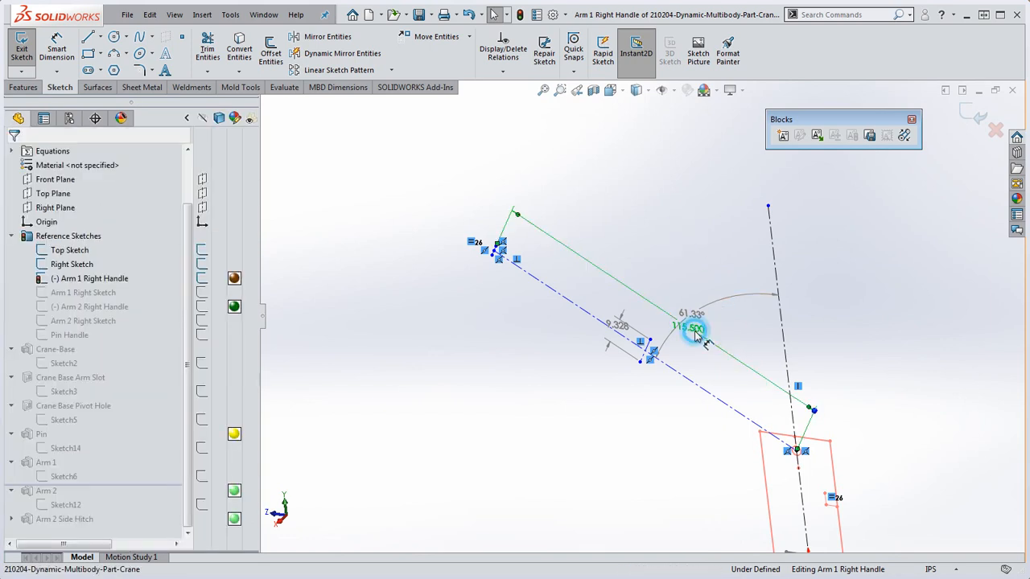
{"action": "double_click", "coordinate": [690, 329]}
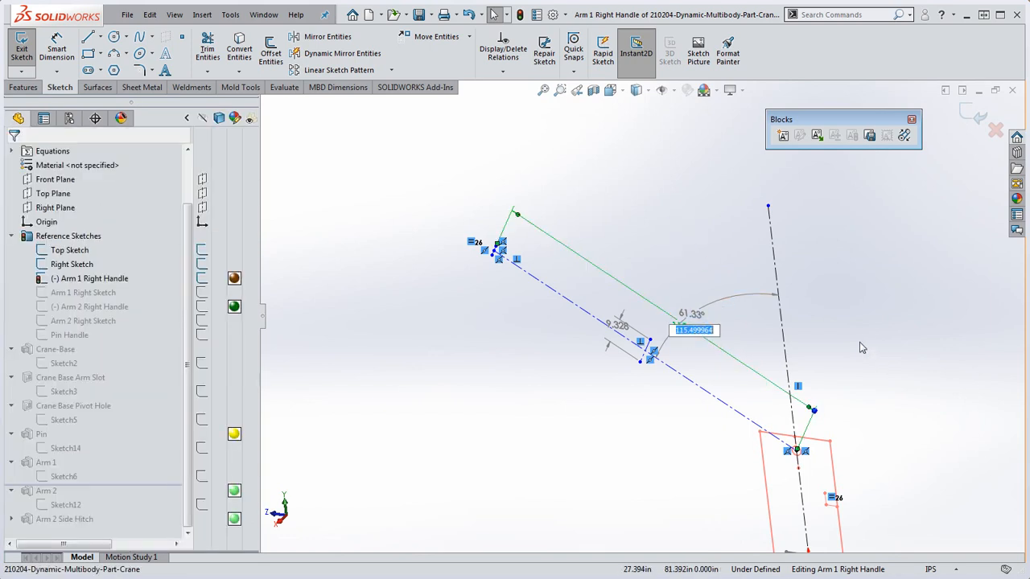
{"action": "type", "text": "120.000"}
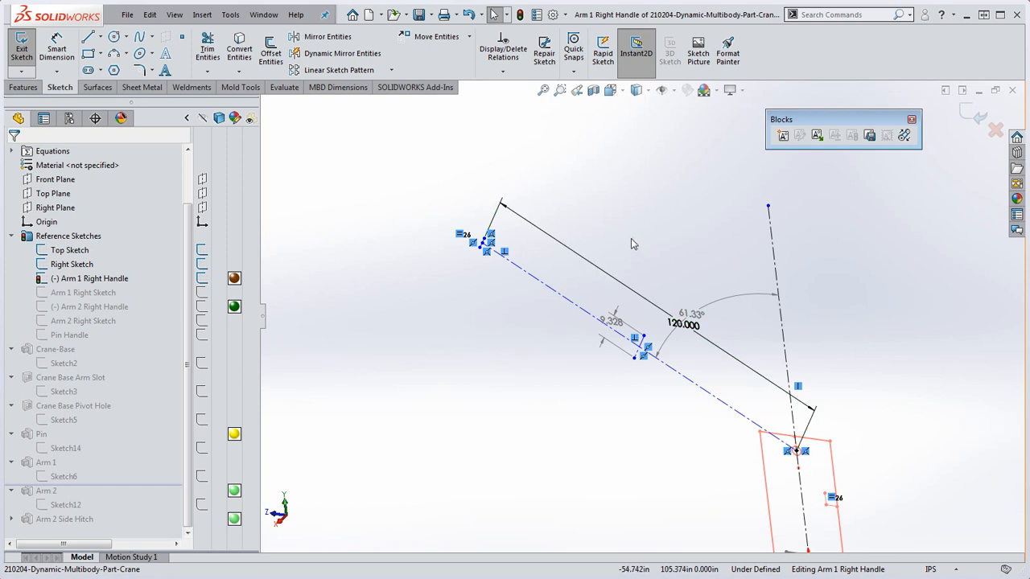
{"action": "left_click", "coordinate": [23, 48]}
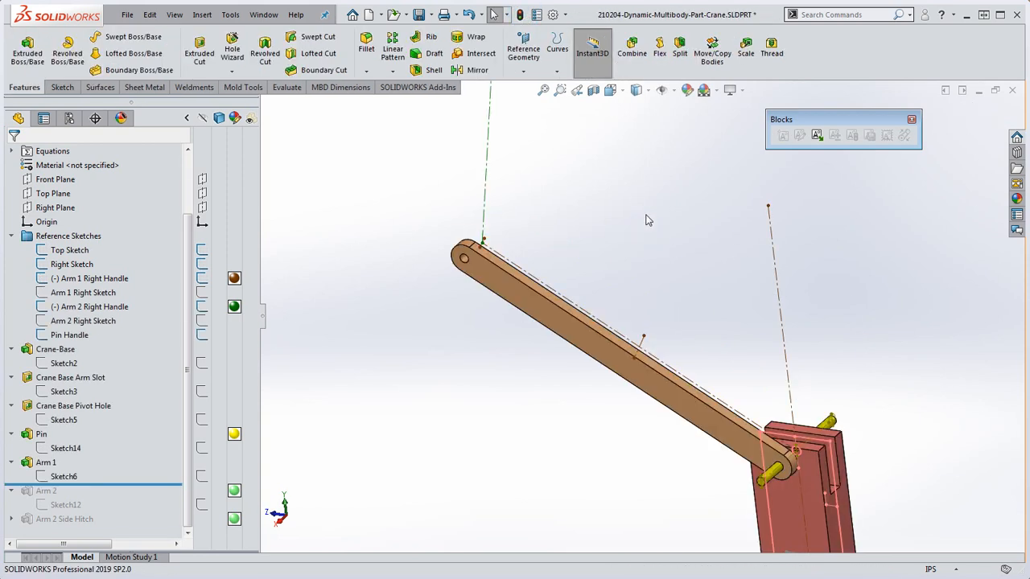
{"action": "mouse_move", "coordinate": [650, 223]}
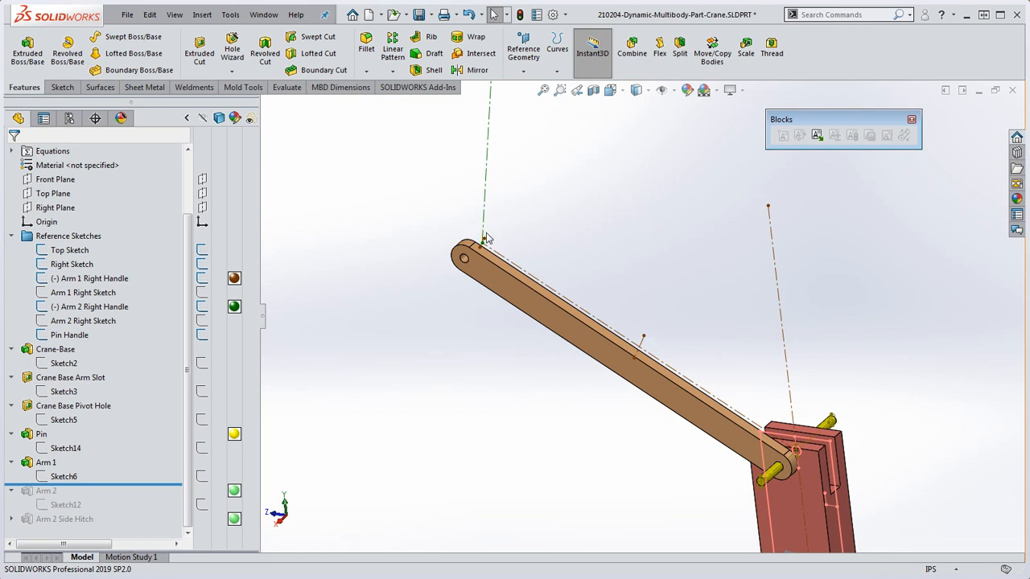
{"action": "left_click", "coordinate": [93, 276]}
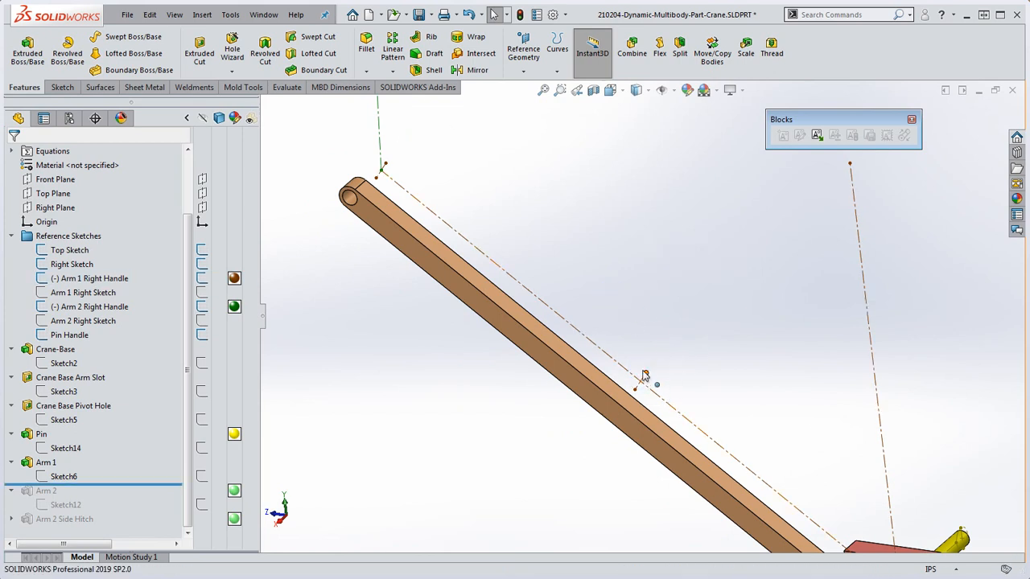
{"action": "left_click", "coordinate": [636, 388]}
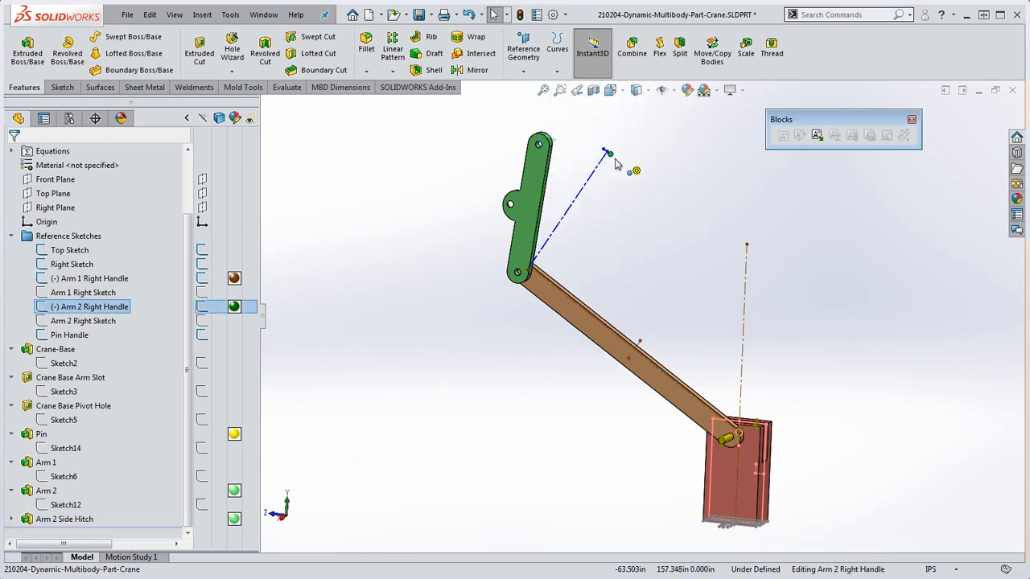
- Drag the Arm 2 handle endpoint to swing Arm 2, then open and close its handle sketch to rebuild
{"action": "left_click_drag", "start_coordinate": [608, 152], "coordinate": [608, 174]}
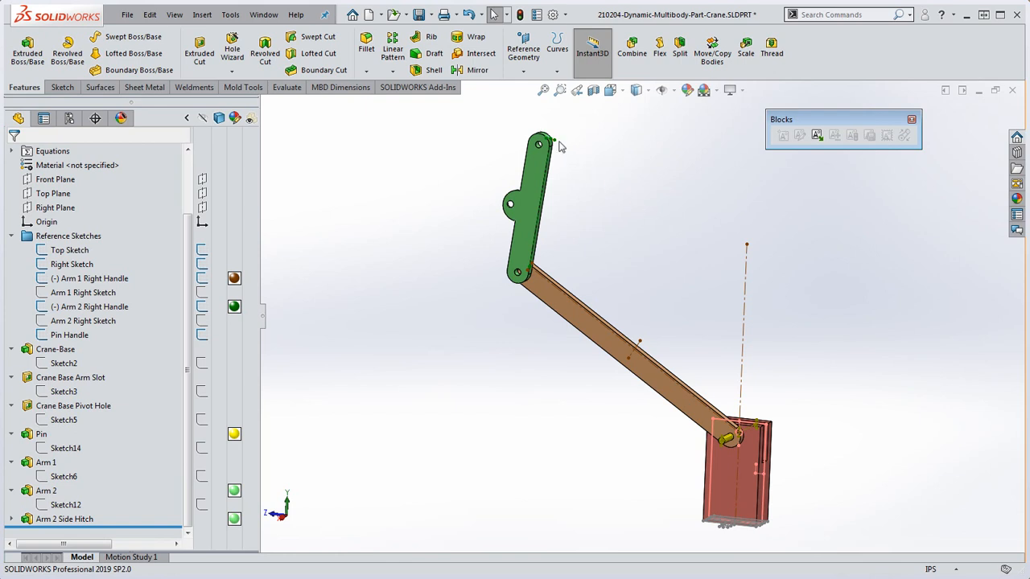
{"action": "left_click_drag", "start_coordinate": [541, 143], "coordinate": [642, 215]}
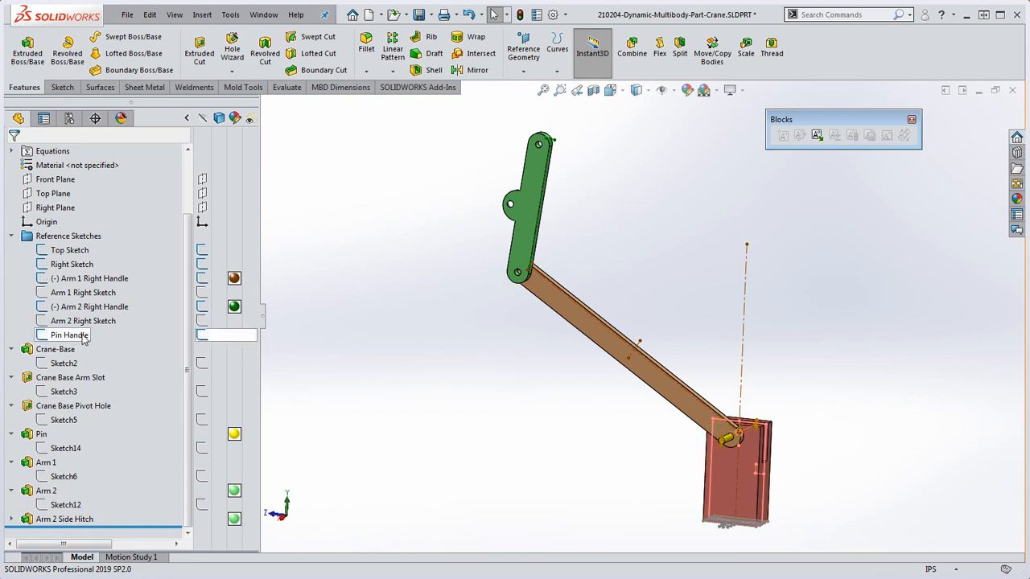
{"action": "left_click", "coordinate": [89, 306]}
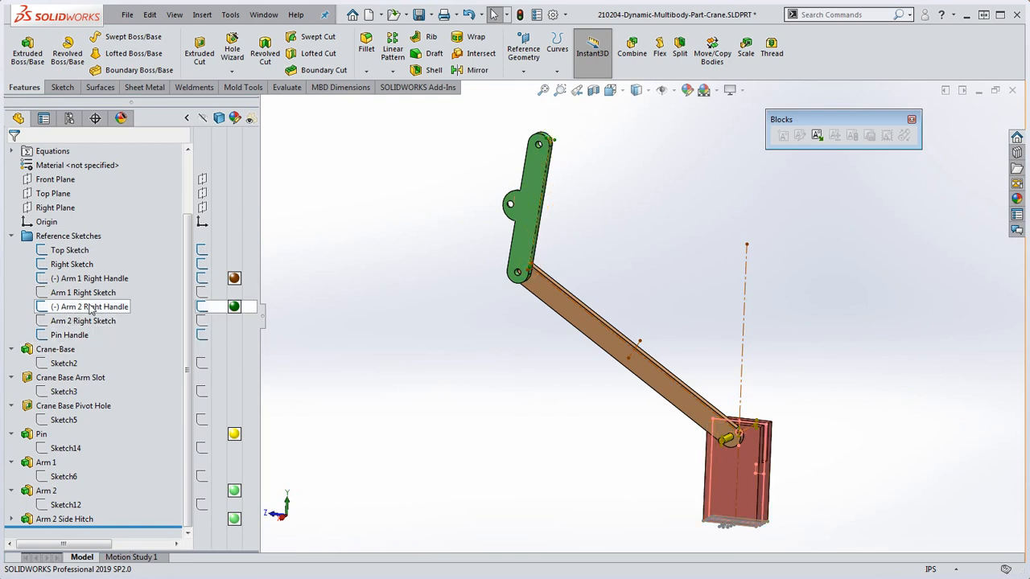
{"action": "right_click", "coordinate": [84, 305]}
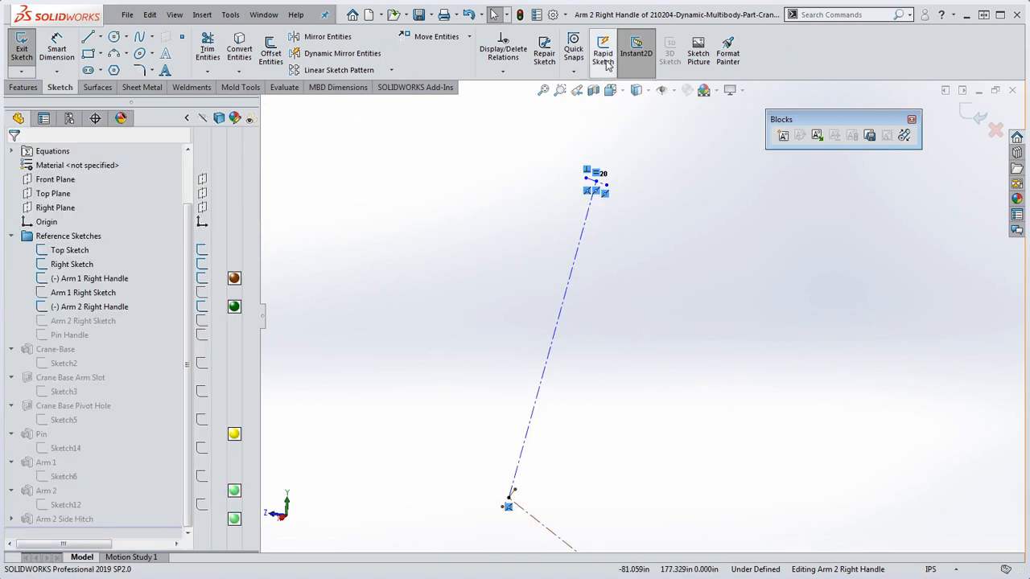
{"action": "left_click", "coordinate": [23, 49]}
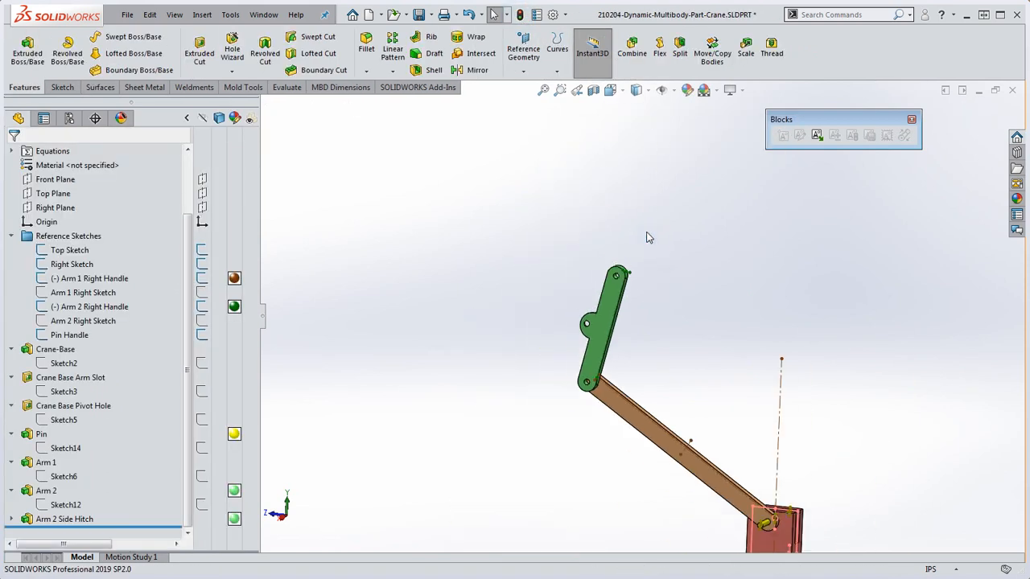
{"action": "left_click", "coordinate": [90, 306]}
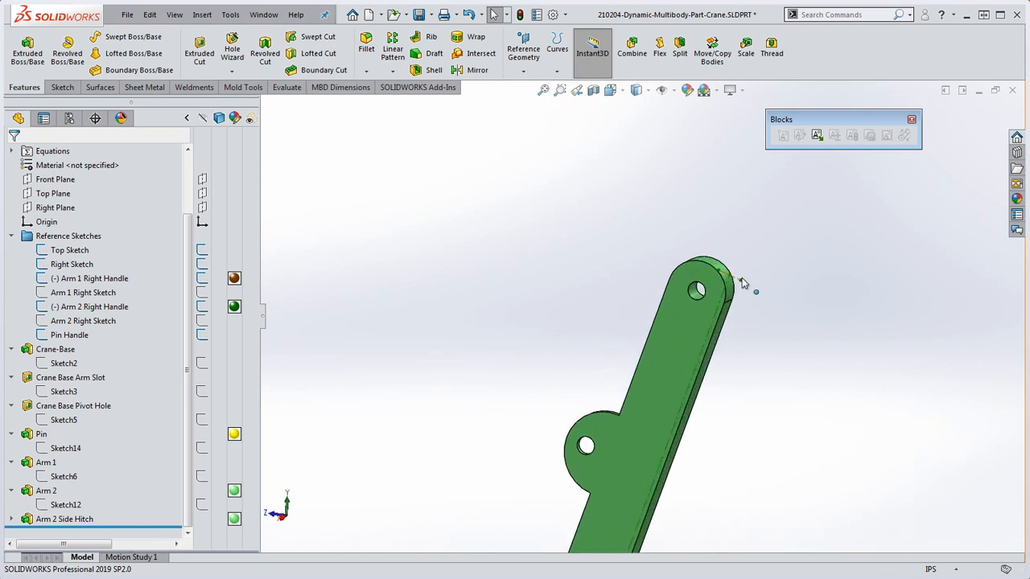
{"action": "left_click", "coordinate": [90, 306]}
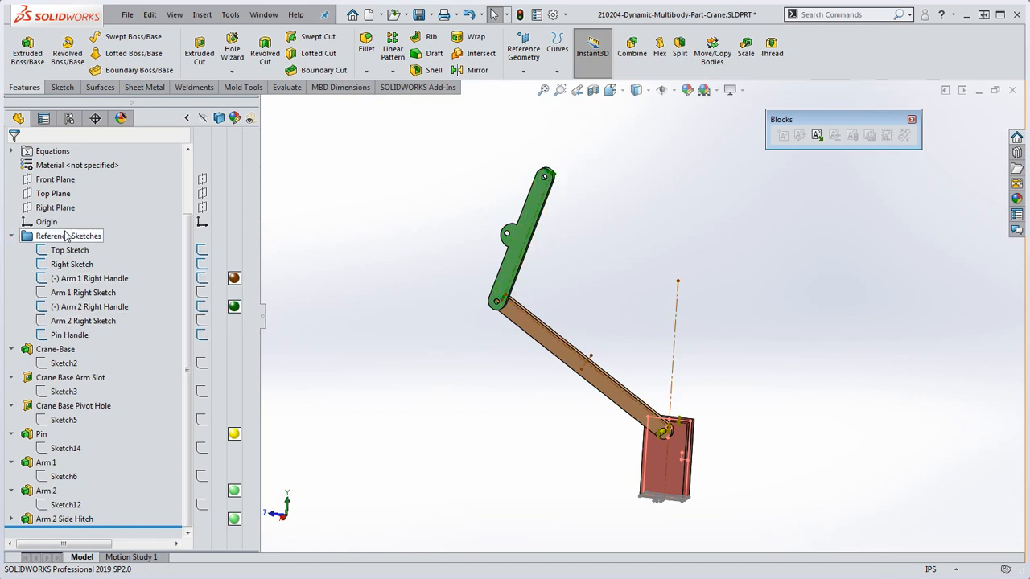
{"action": "left_click", "coordinate": [91, 277]}
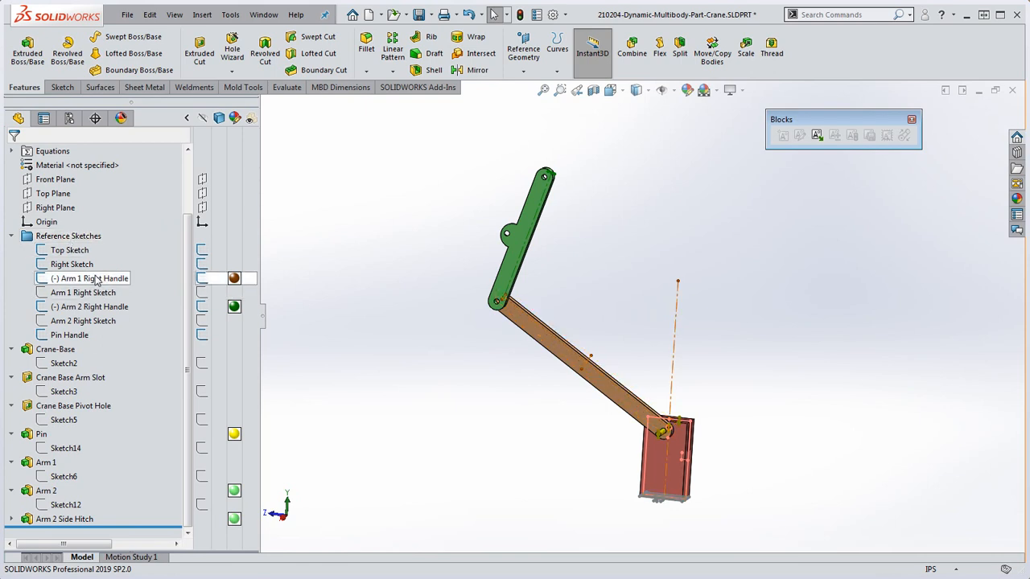
{"action": "left_click", "coordinate": [82, 293]}
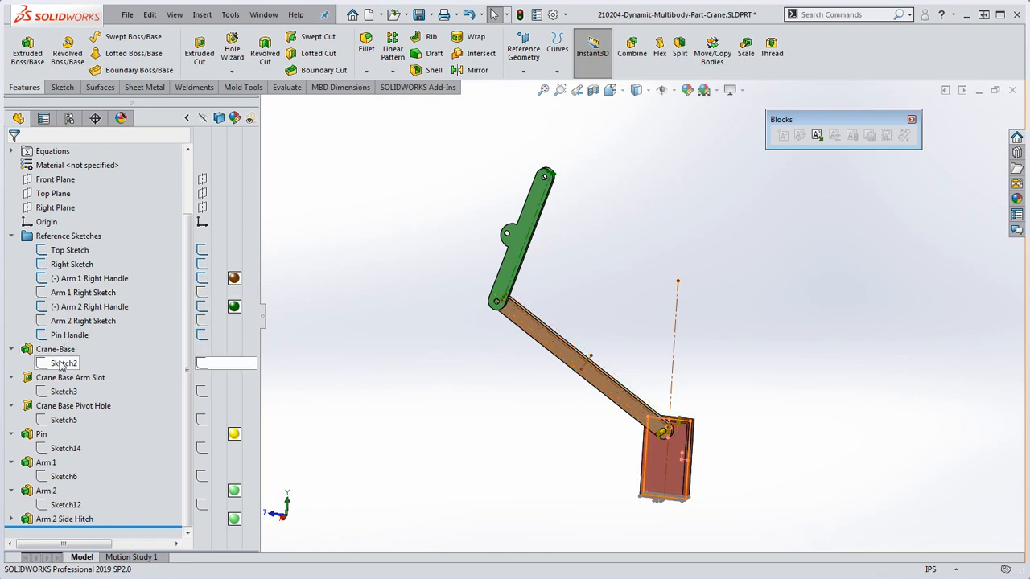
{"action": "left_click", "coordinate": [55, 349]}
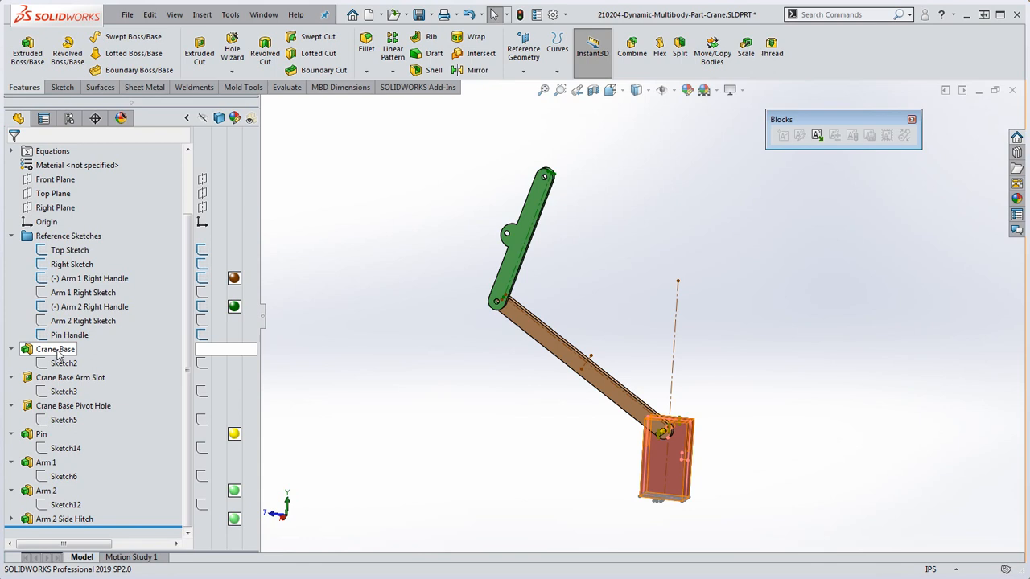
{"action": "left_click", "coordinate": [40, 434]}
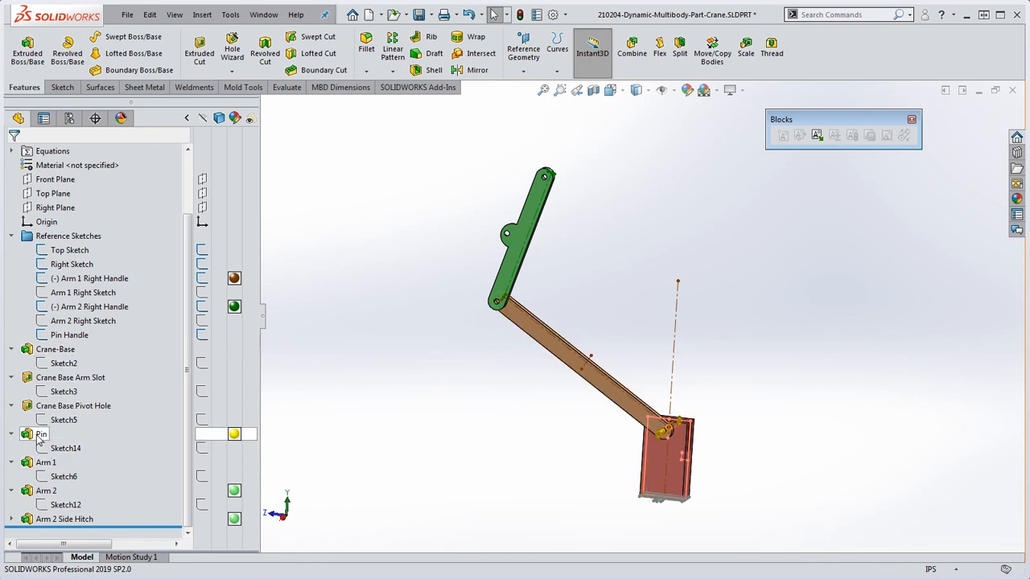